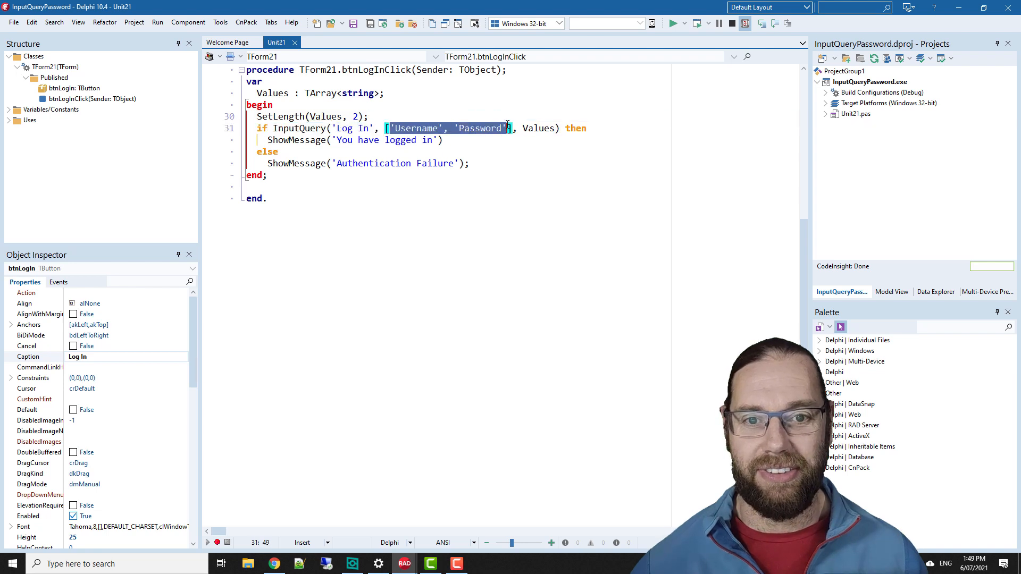
{"action": "double_click", "coordinate": [540, 129]}
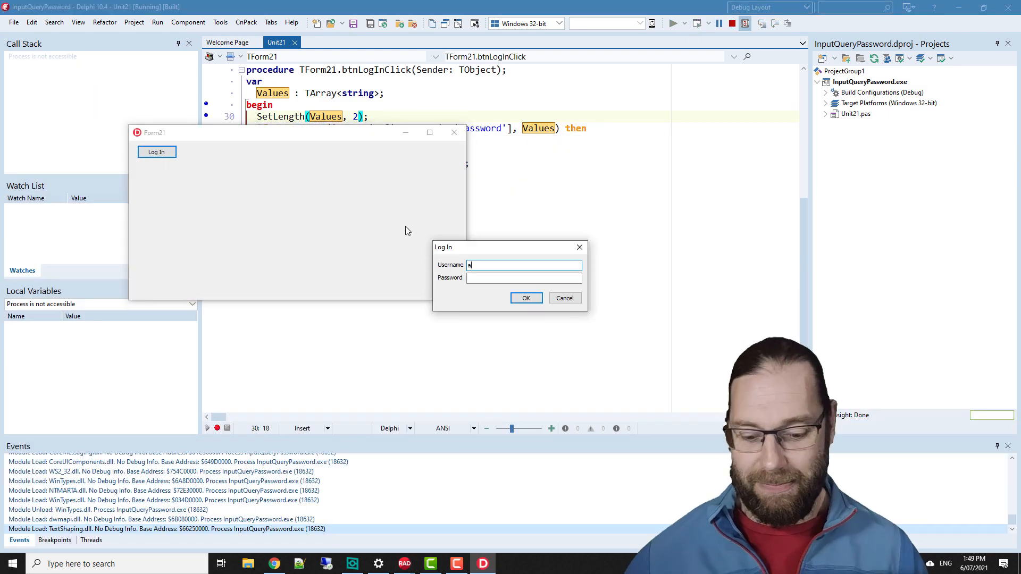
{"action": "type", "text": "test"}
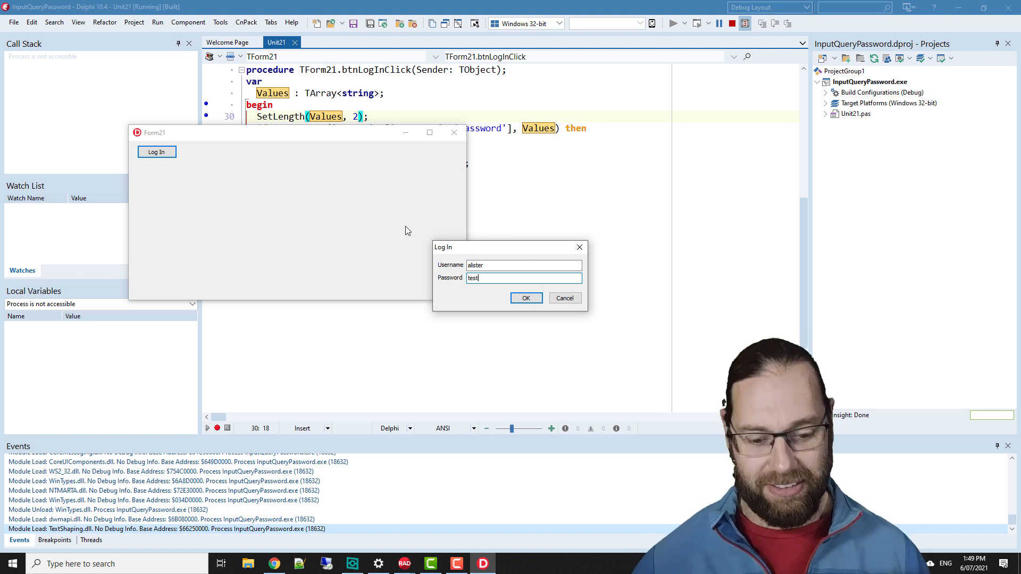
{"action": "left_click", "coordinate": [526, 297]}
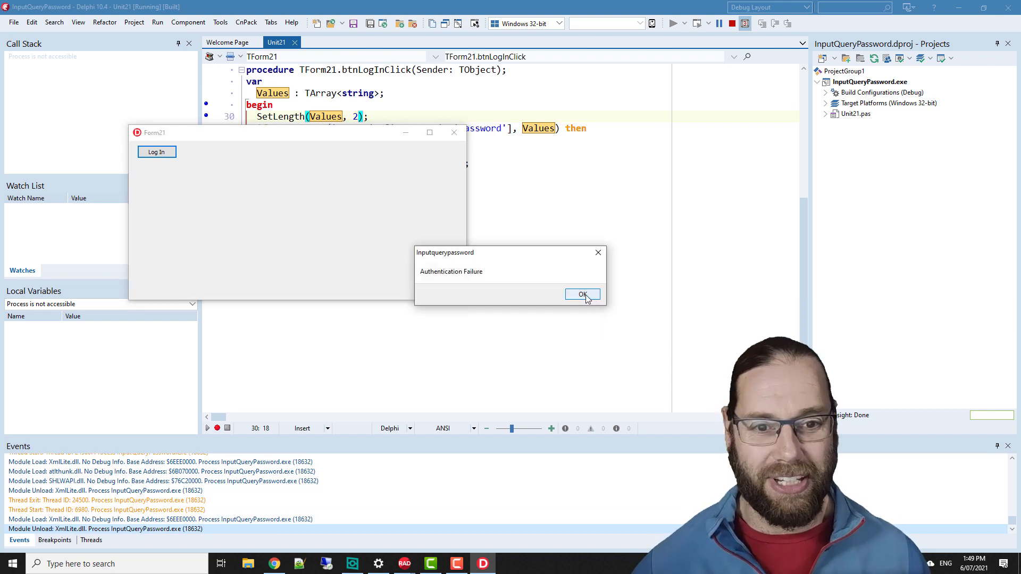
{"action": "left_click", "coordinate": [582, 294]}
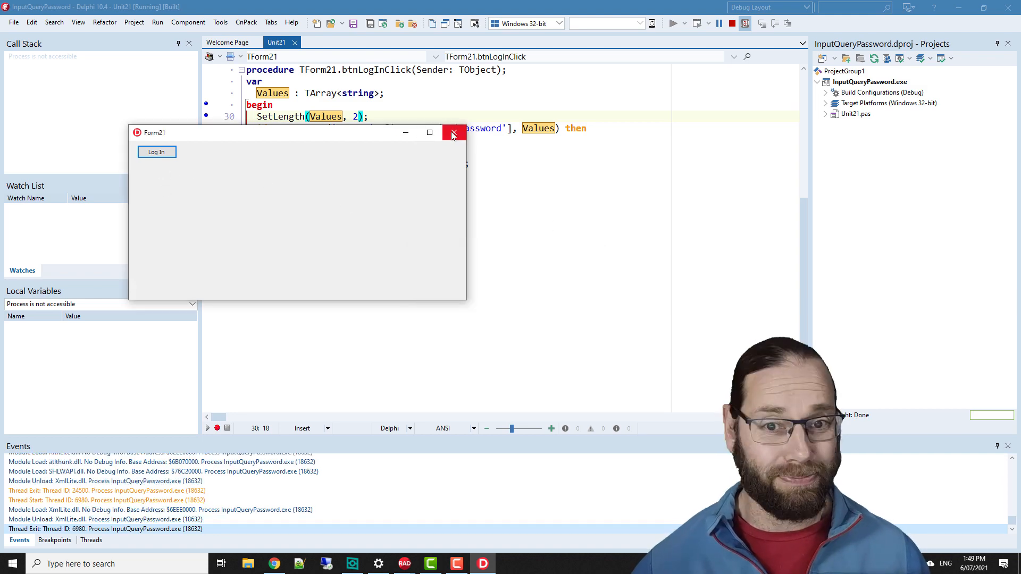
{"action": "left_click", "coordinate": [453, 135]}
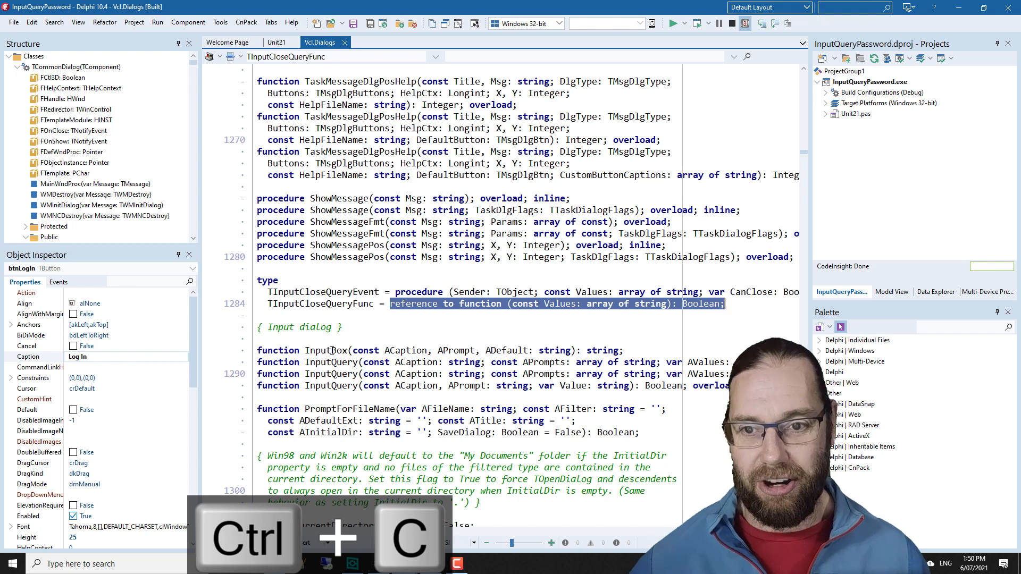
Declare a public ValidateInput(Values) returning Boolean in Unit21 with an empty body
{"action": "left_click", "coordinate": [277, 43]}
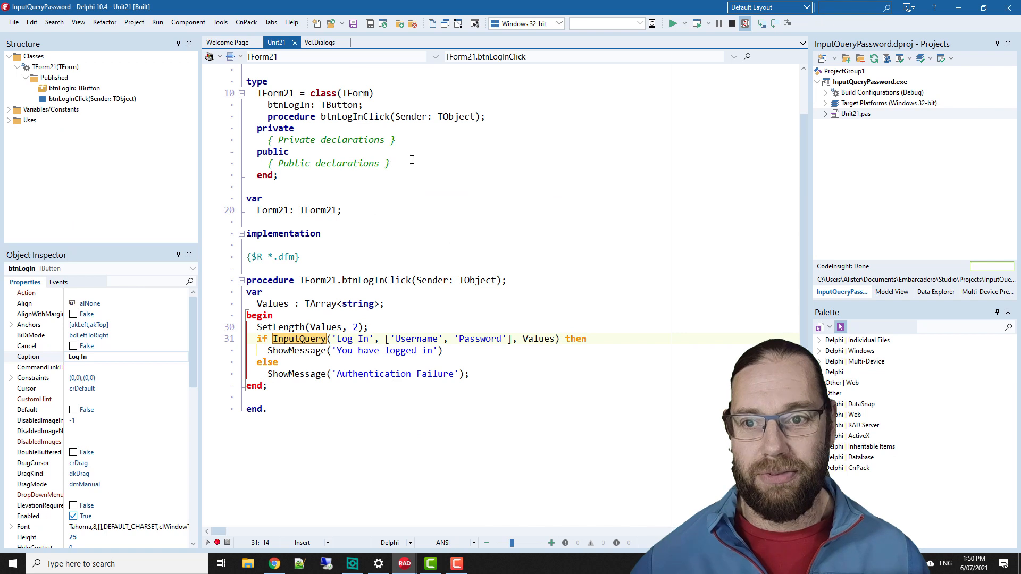
{"action": "key", "text": "ctrl+v"}
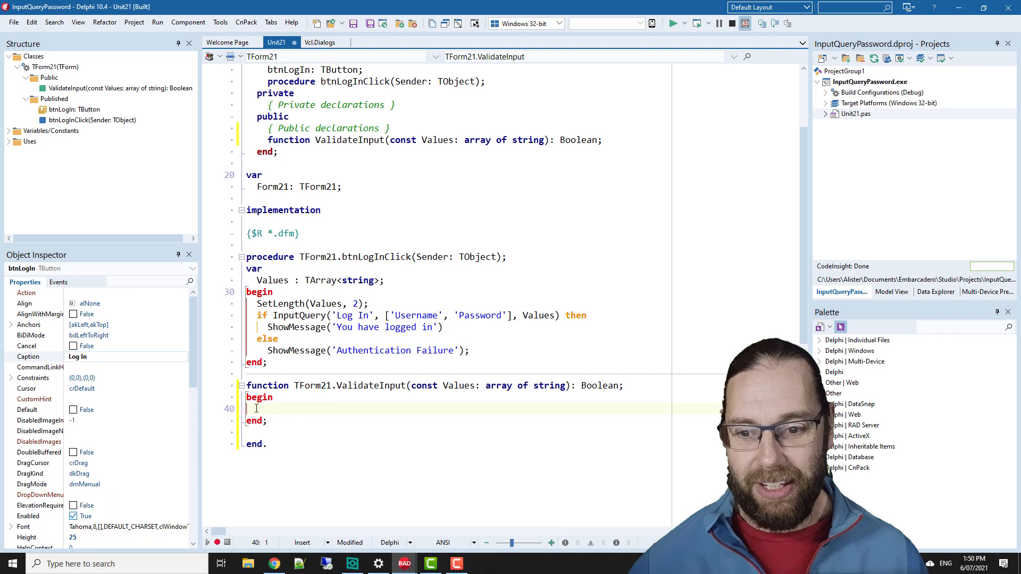
Write result := SameText(Values[0], 'alister') for a case-insensitive username check
{"action": "type", "text": "result :="}
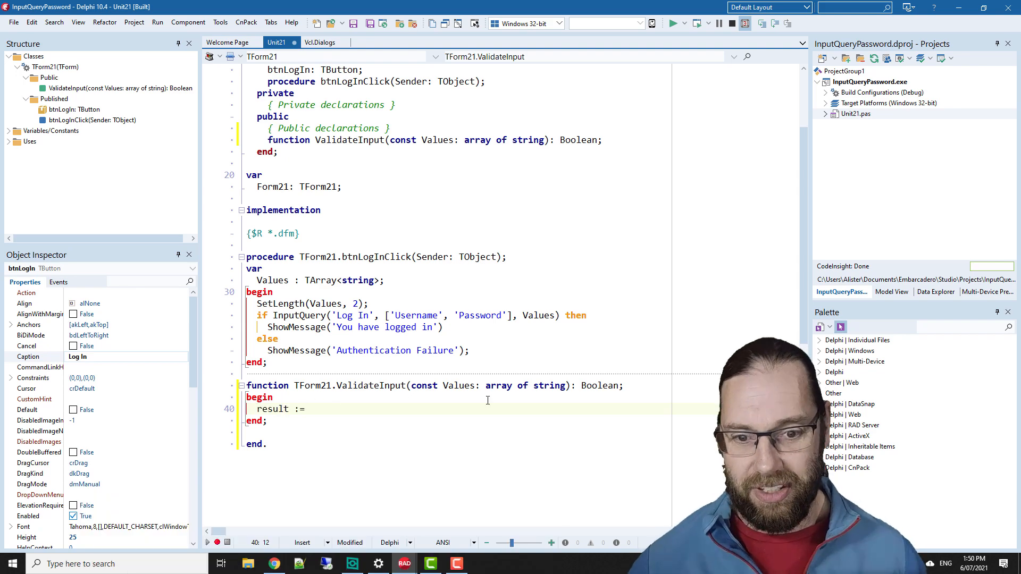
{"action": "type", "text": "Values"}
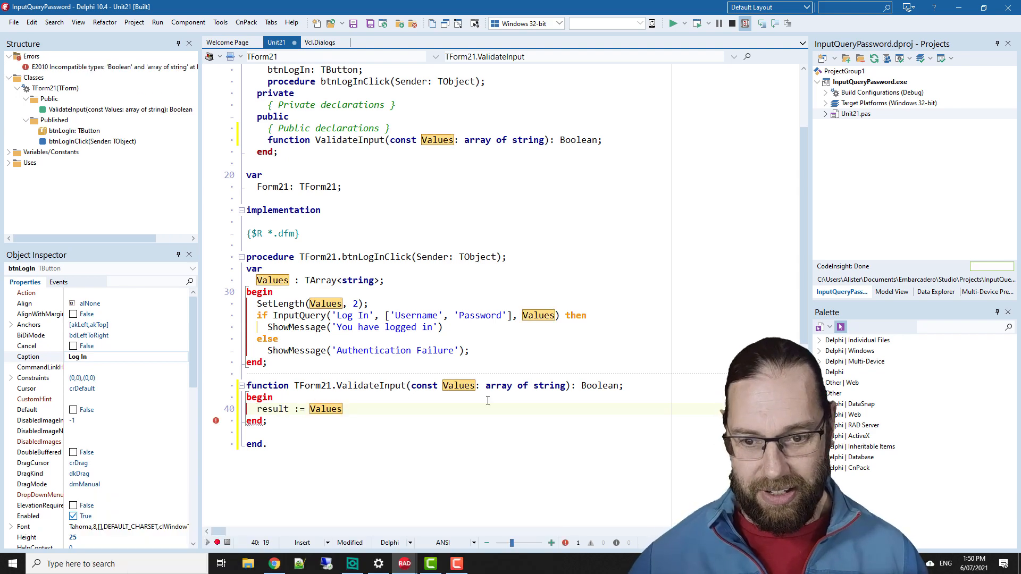
{"action": "type", "text": "SameText("}
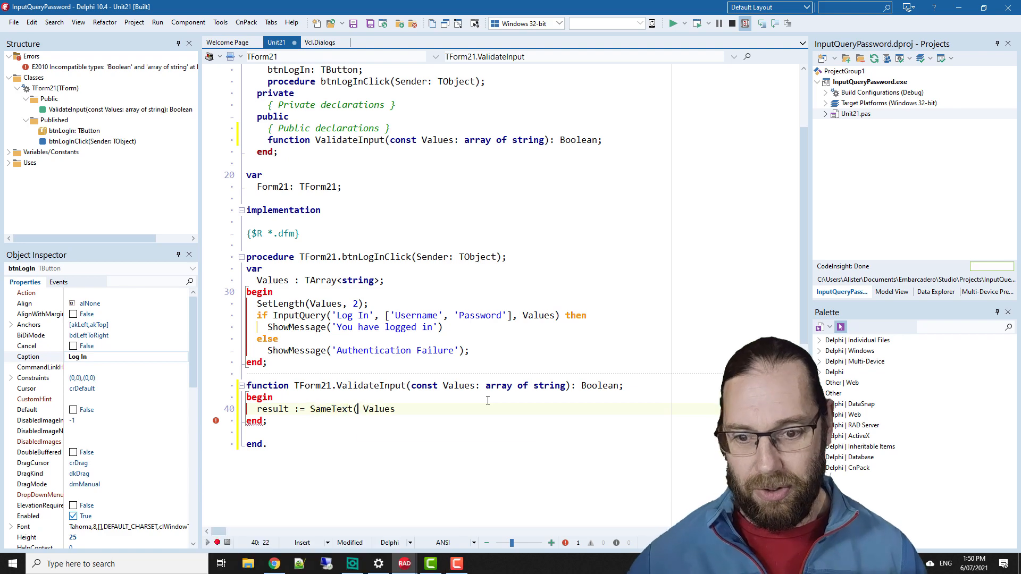
{"action": "type", "text": "Values"}
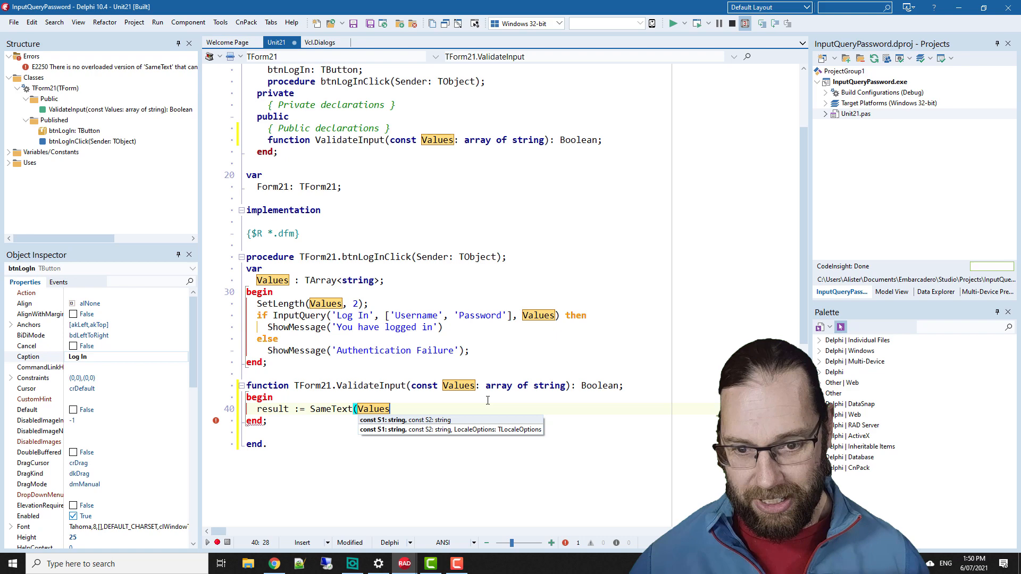
{"action": "type", "text": "[0], 'alister"}
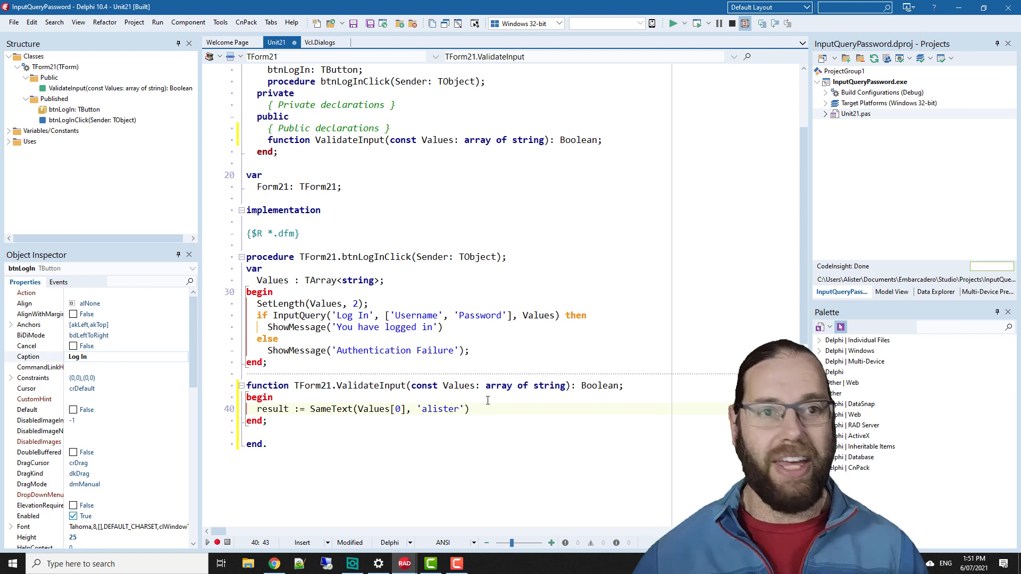
{"action": "type", "text": "alist"}
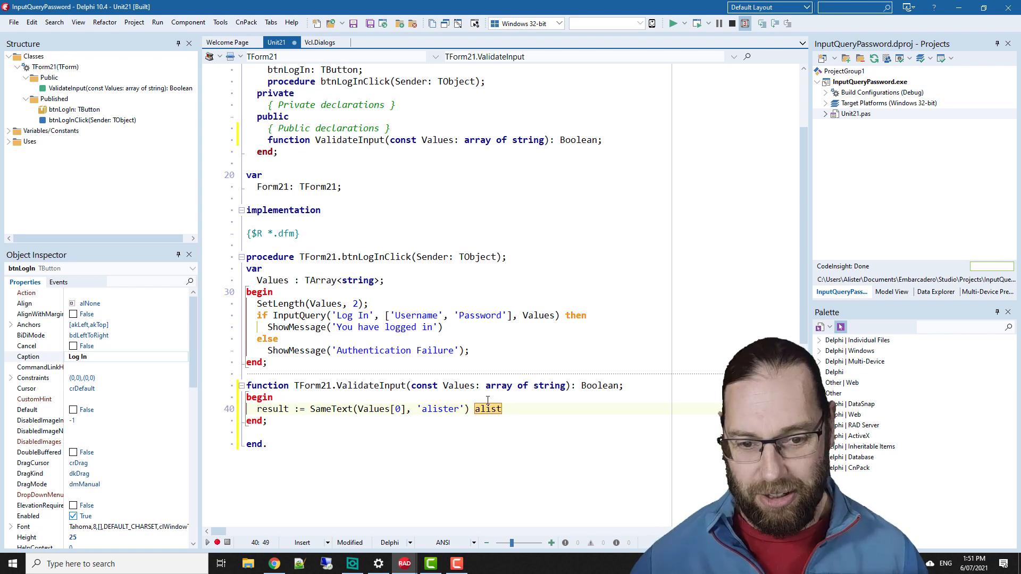
{"action": "type", "text": "and"}
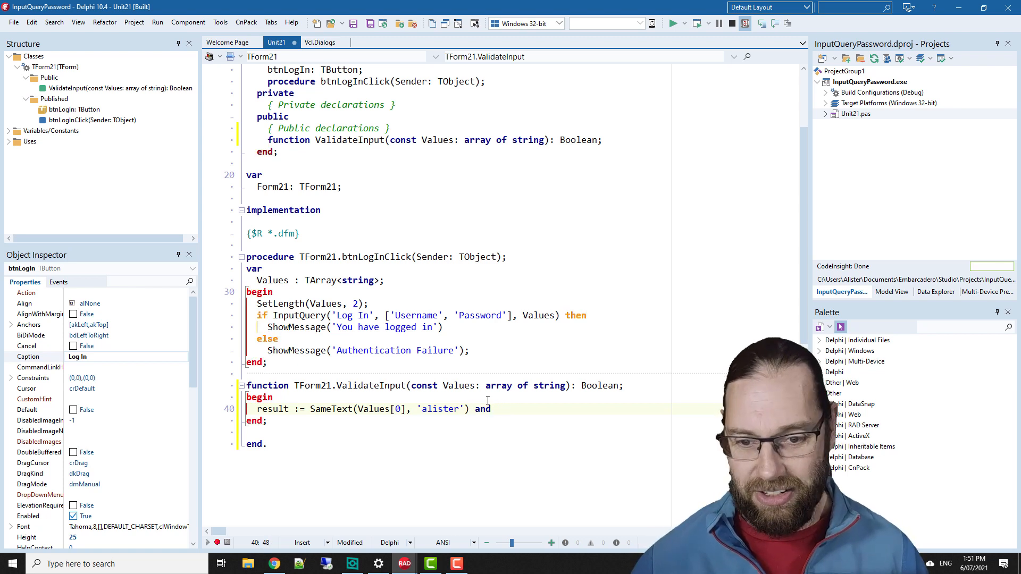
{"action": "type", "text": "SameStr"}
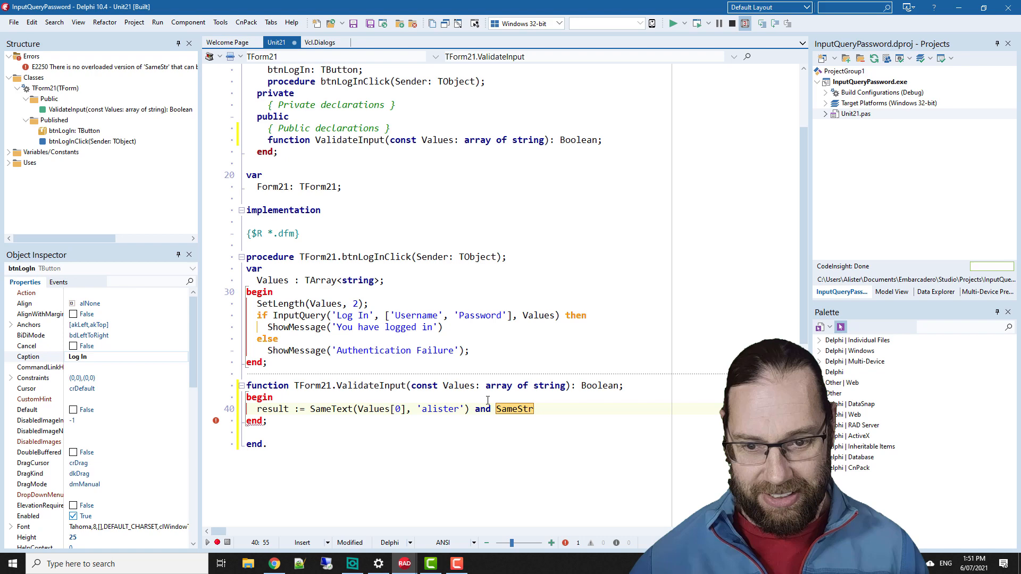
{"action": "type", "text": "(Values"}
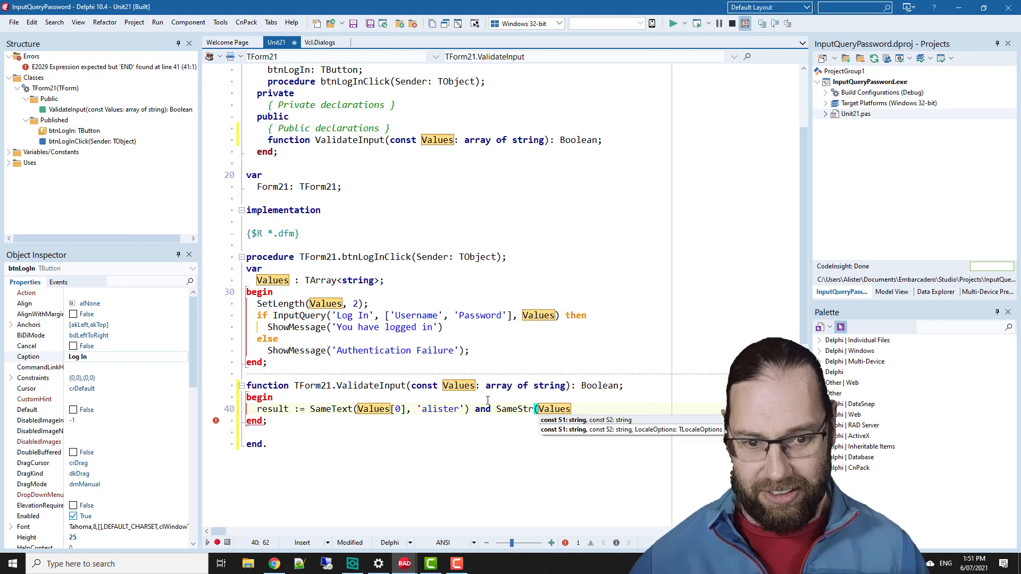
{"action": "type", "text": "[1],"}
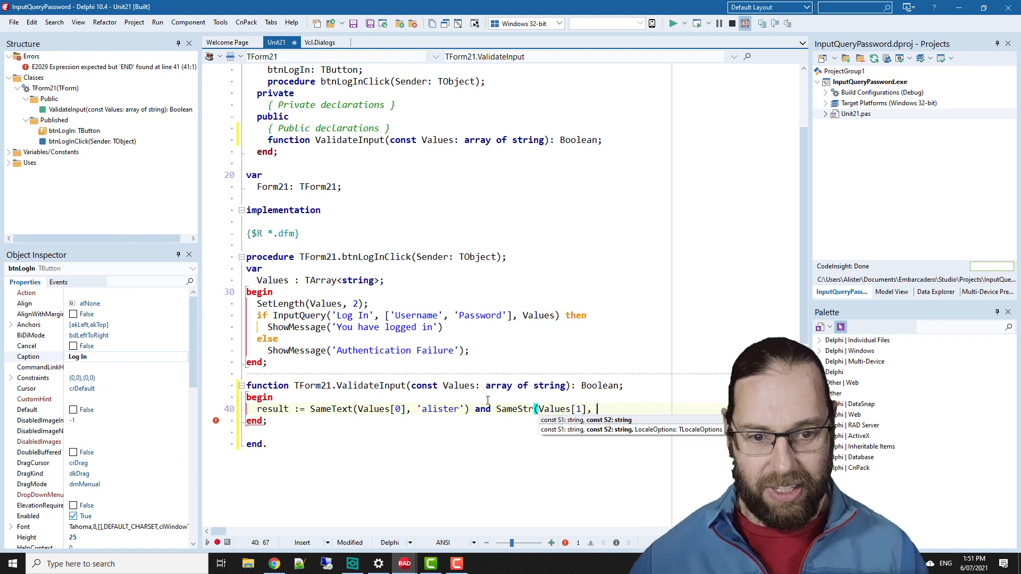
{"action": "type", "text": "'test"}
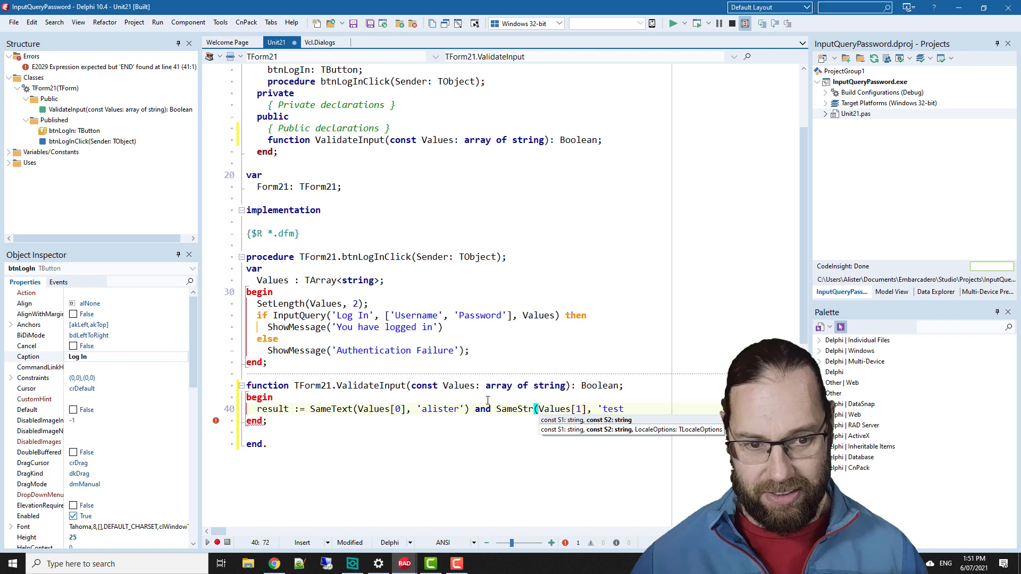
{"action": "type", "text": "');"}
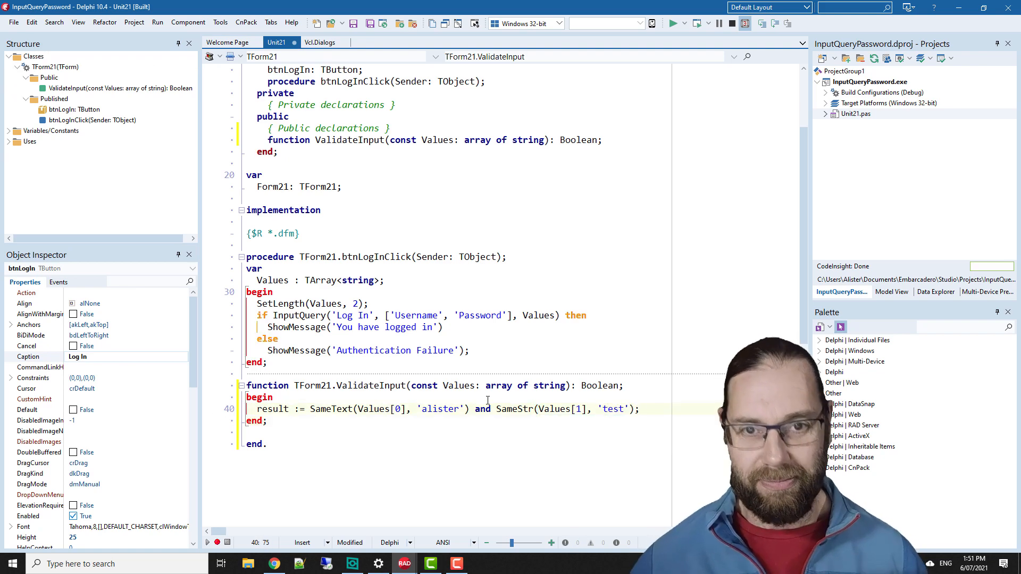
Run the app and try the Log In prompt before validation is wired in
{"action": "left_click", "coordinate": [675, 22]}
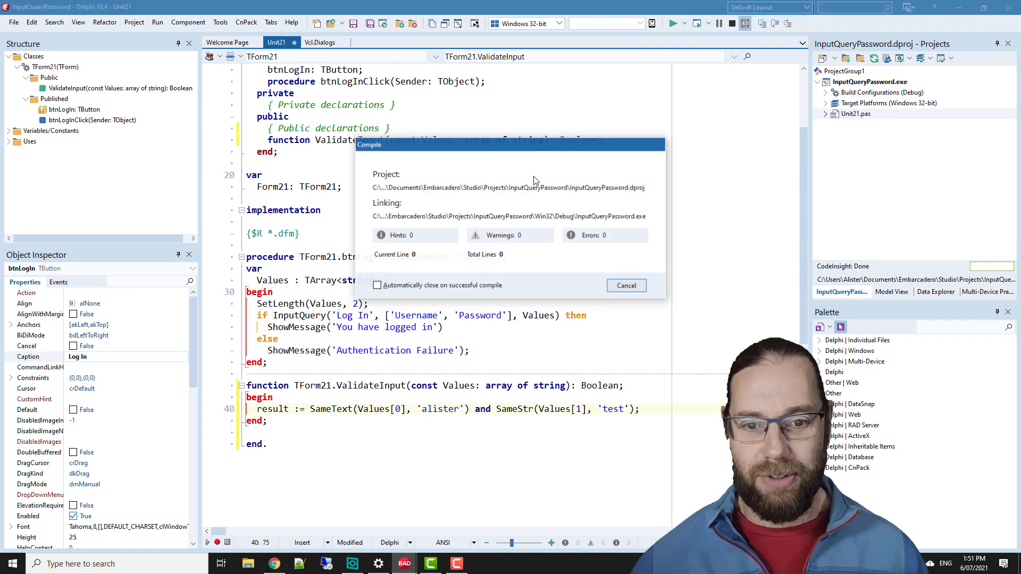
{"action": "left_click", "coordinate": [674, 23]}
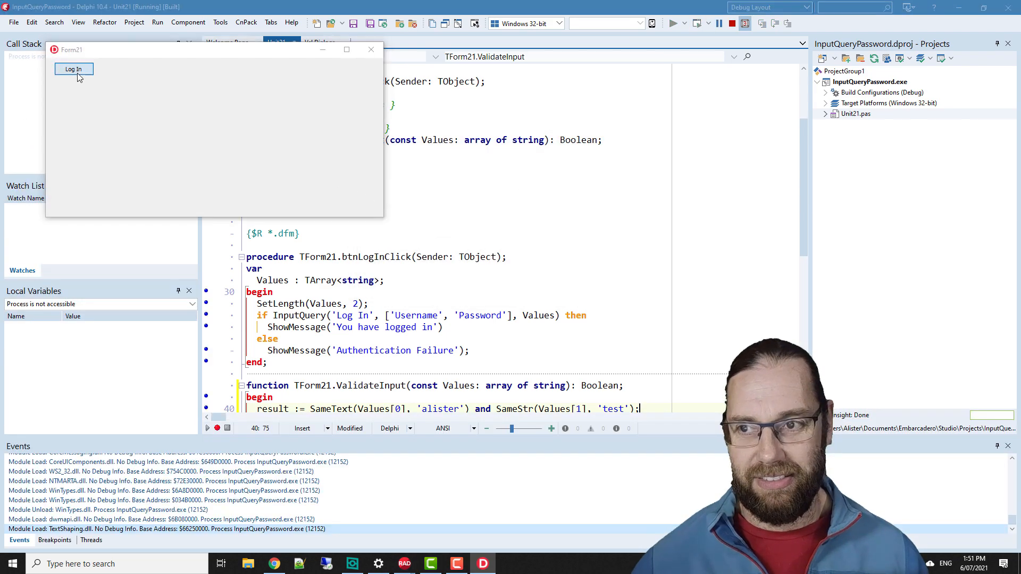
{"action": "left_click", "coordinate": [73, 69]}
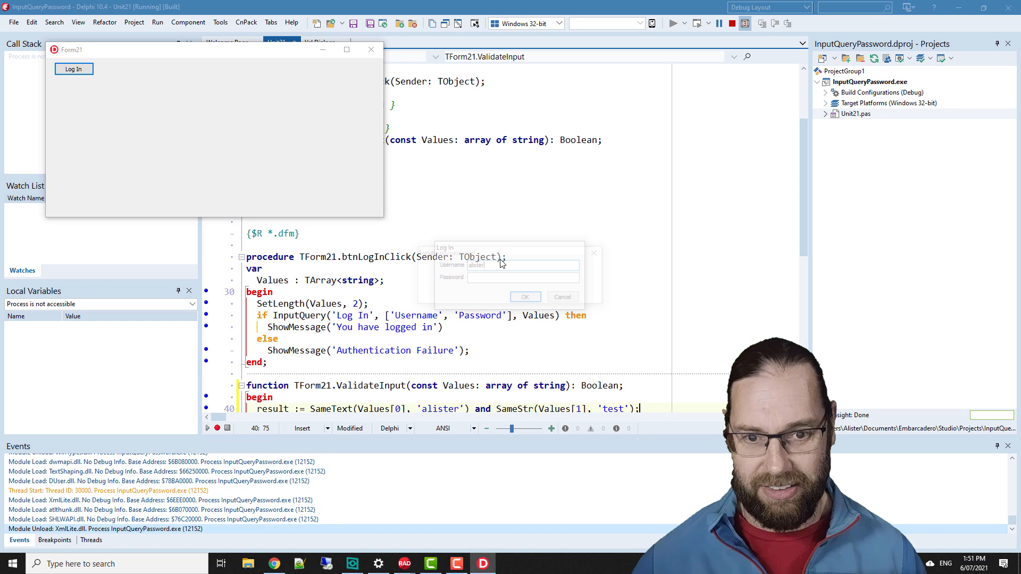
{"action": "left_click", "coordinate": [524, 296]}
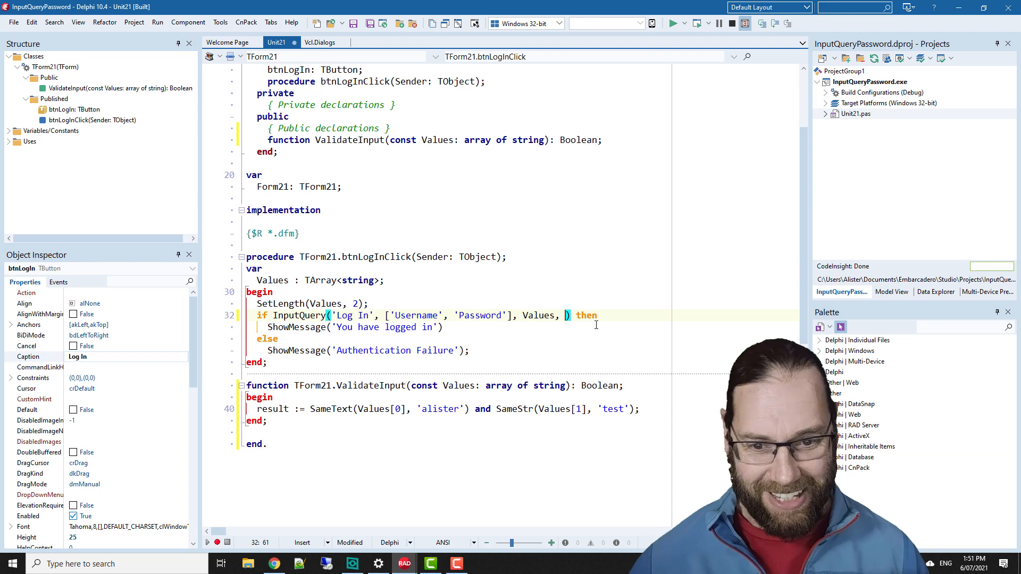
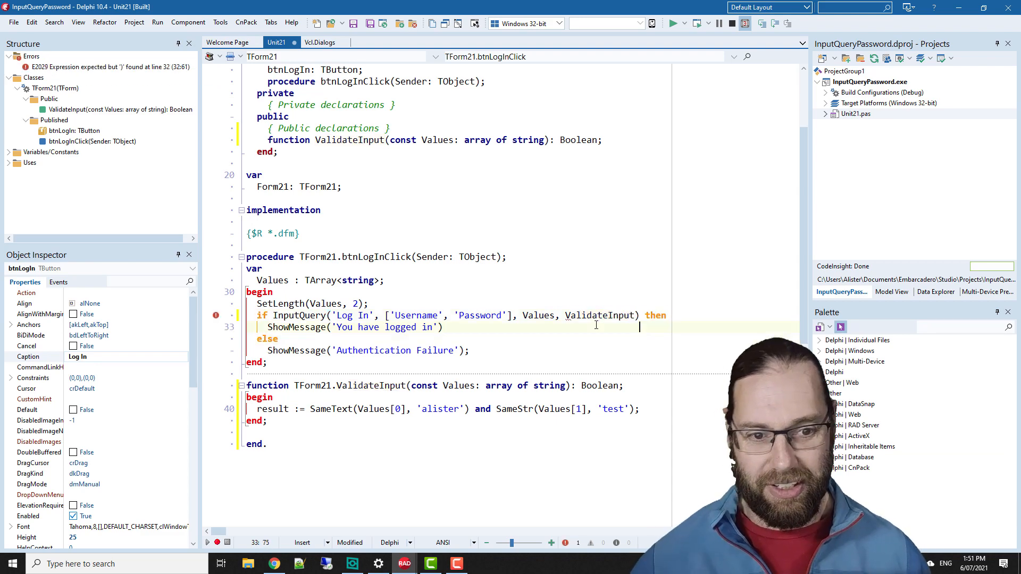
Pass ValidateInput as the last InputQuery argument in btnLogInClick and rebuild
{"action": "key", "text": "ctrl+f9"}
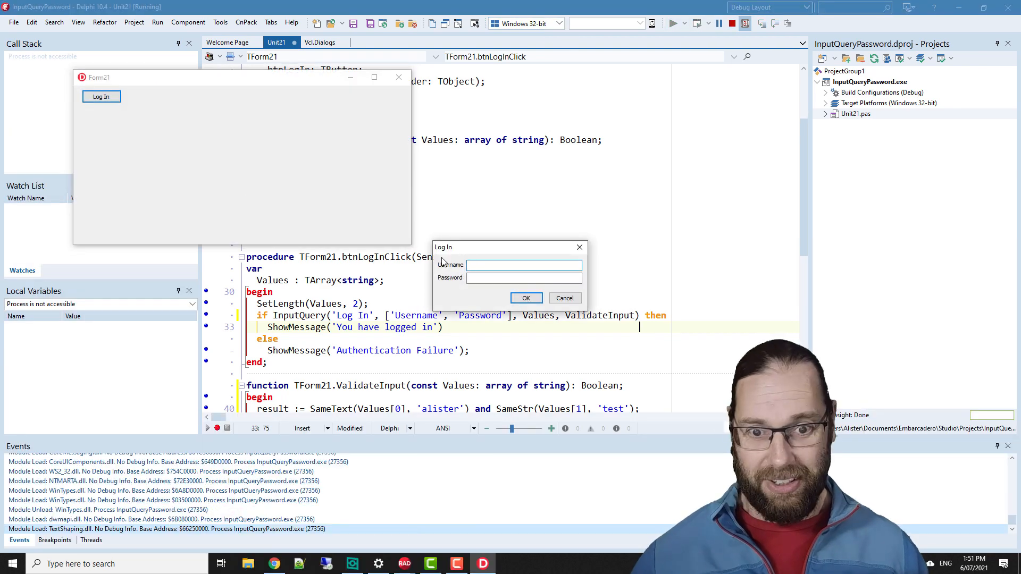
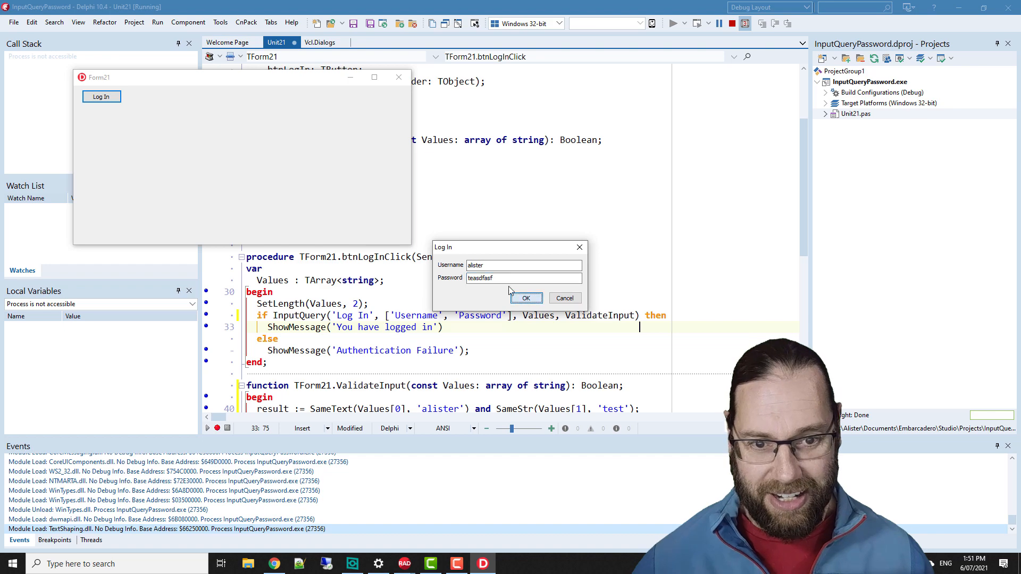
{"action": "left_click", "coordinate": [526, 298]}
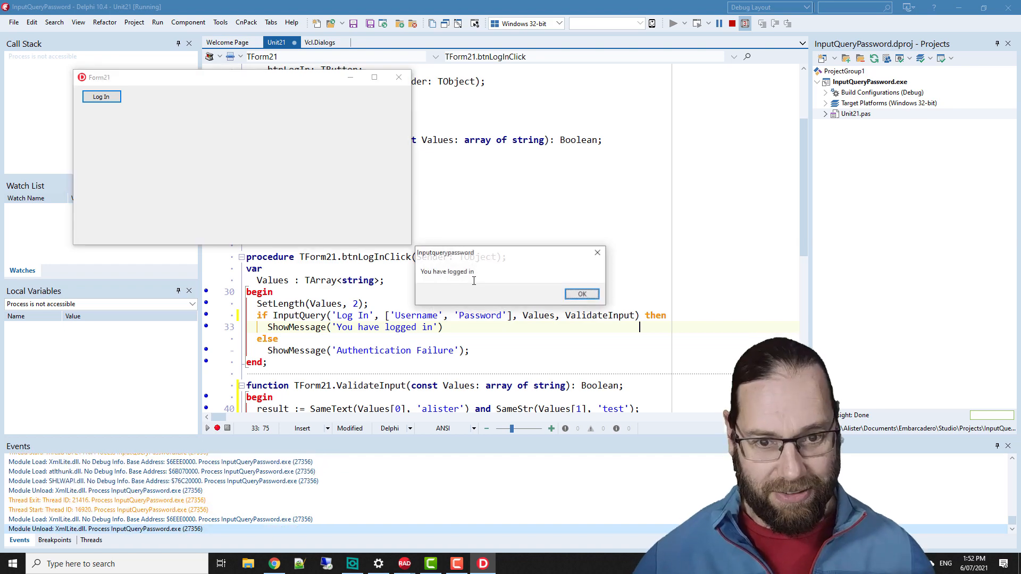
{"action": "left_click", "coordinate": [581, 294]}
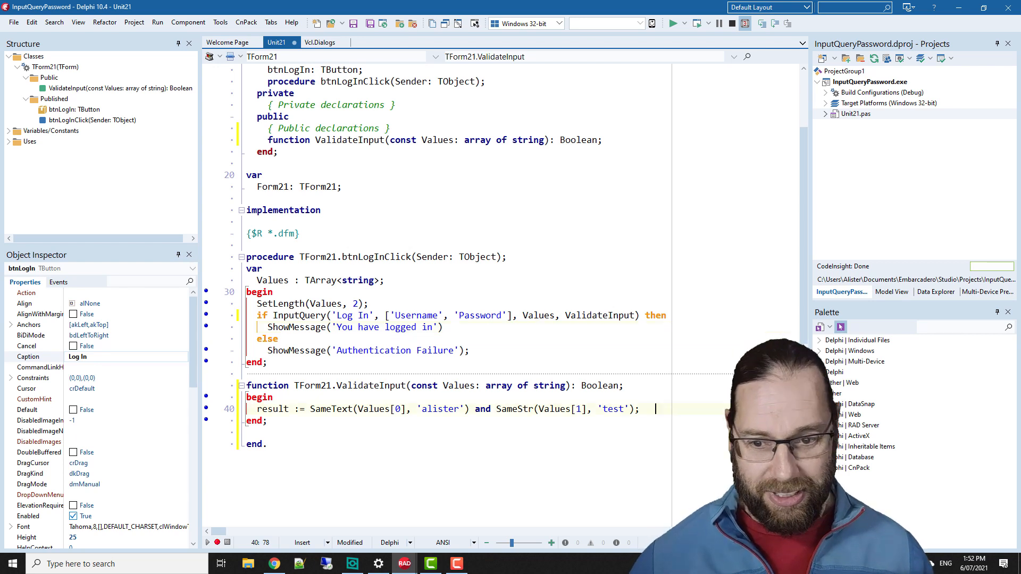
Add 'if not result then ShowMessage('Authentication Failure')', set else to 'You pressed Cancel or Close', and run
{"action": "type", "text": "if not then"}
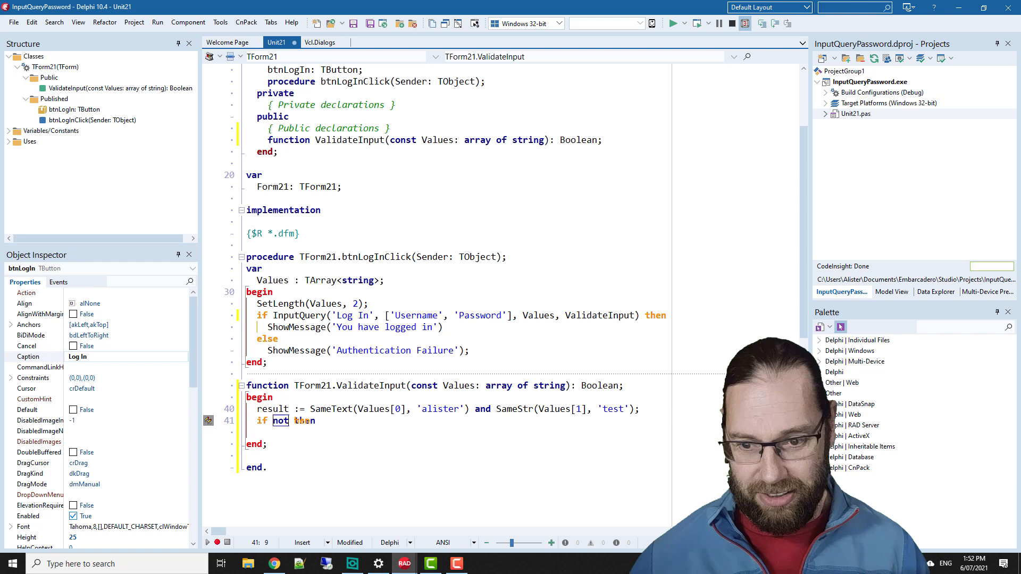
{"action": "type", "text": "result"}
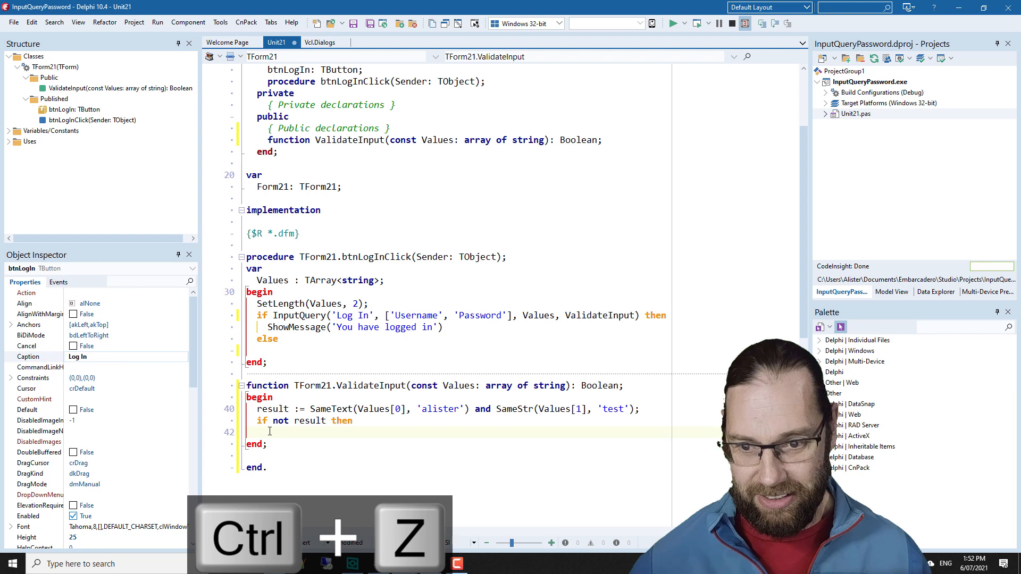
{"action": "key", "text": "ctrl+v"}
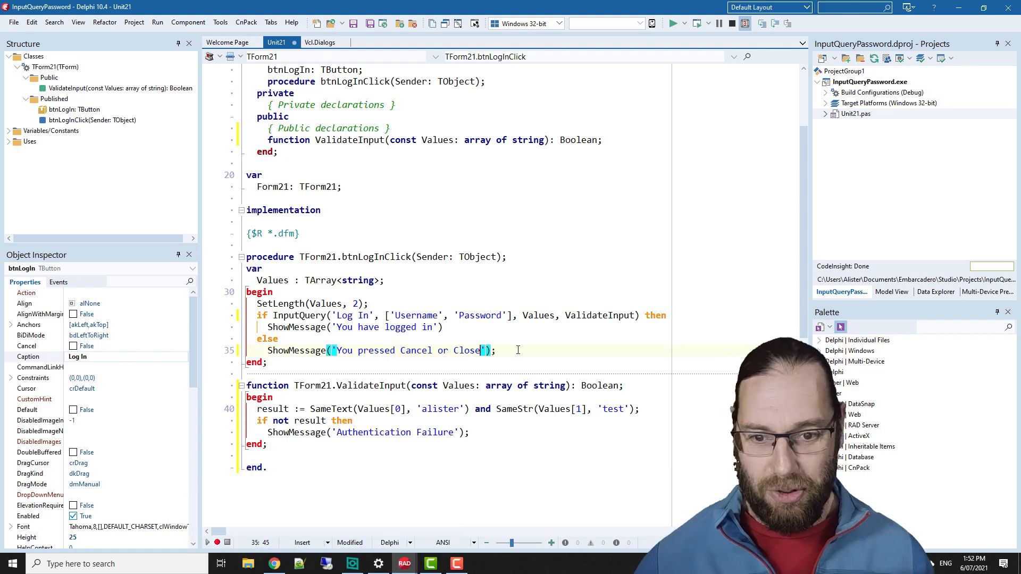
{"action": "left_click", "coordinate": [423, 279]}
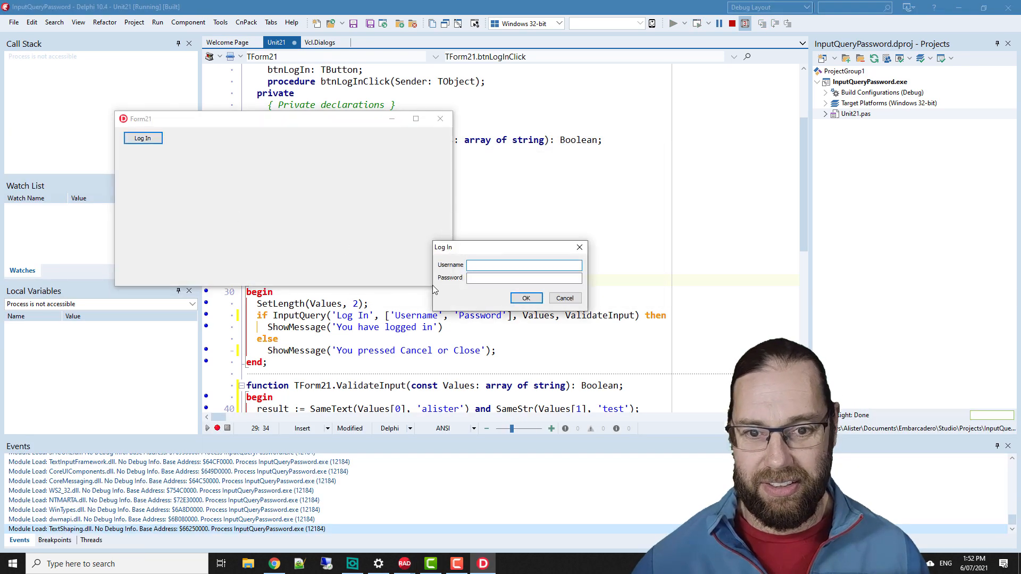
{"action": "left_click", "coordinate": [527, 297]}
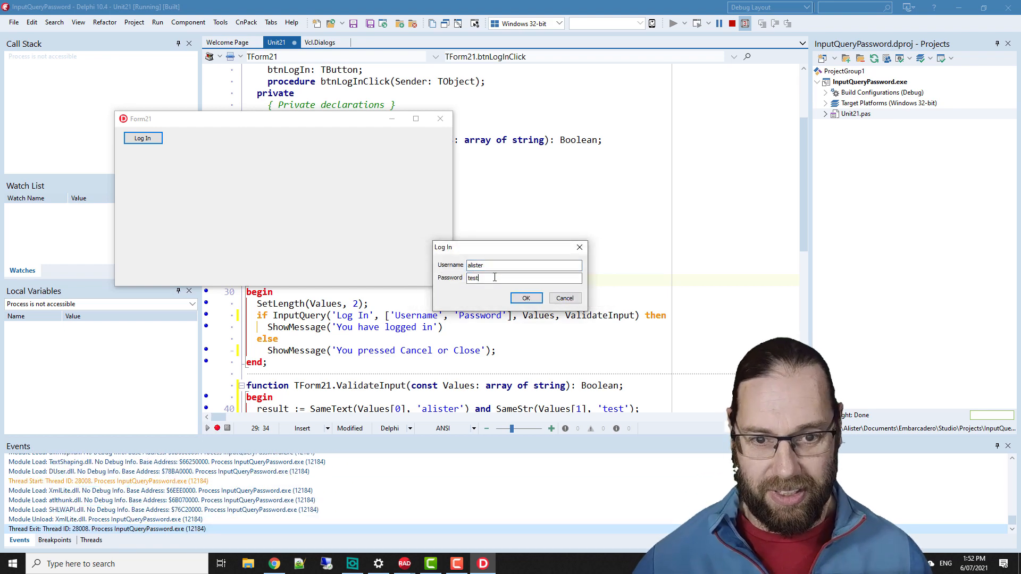
{"action": "left_click", "coordinate": [525, 297]}
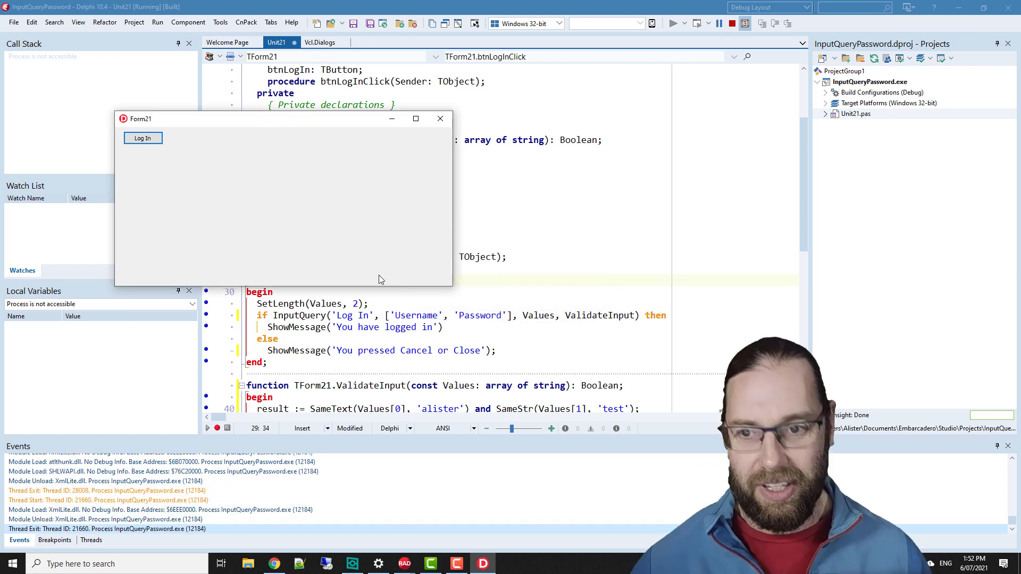
{"action": "left_click", "coordinate": [142, 138]}
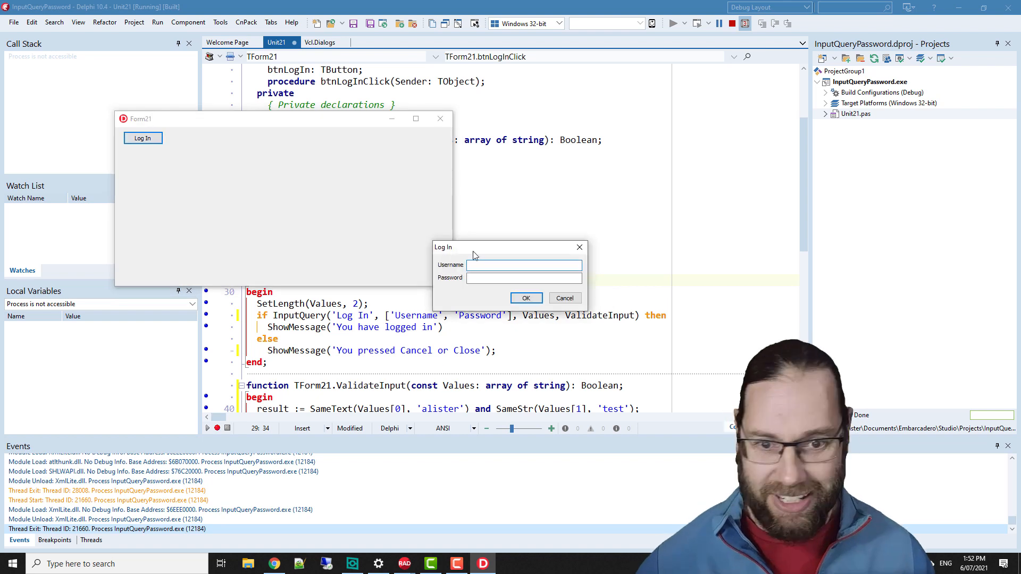
{"action": "left_click", "coordinate": [564, 298]}
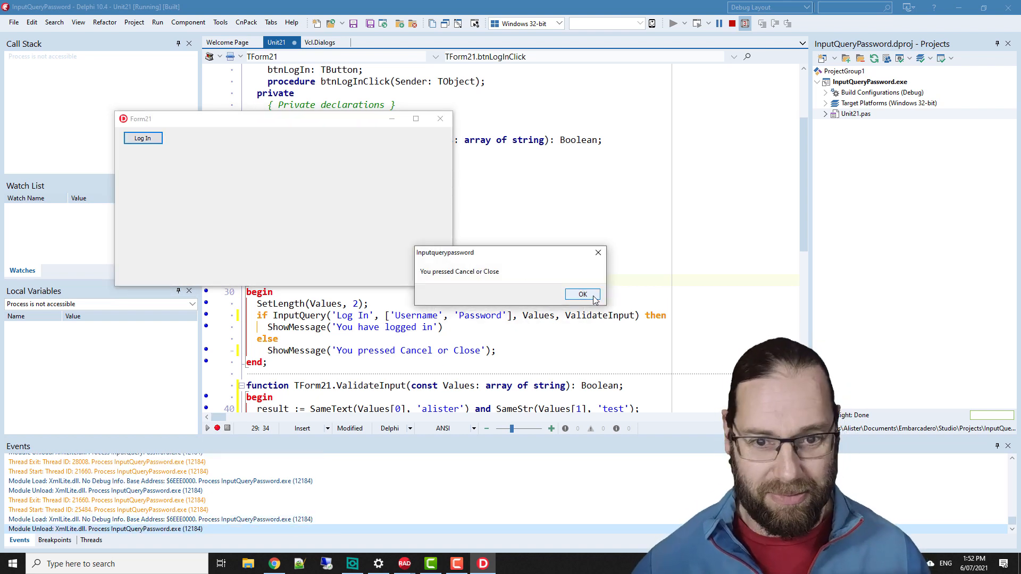
Reopen the Log In prompt, enter credentials, and cancel to get 'You pressed Cancel or Close'
{"action": "left_click", "coordinate": [581, 294]}
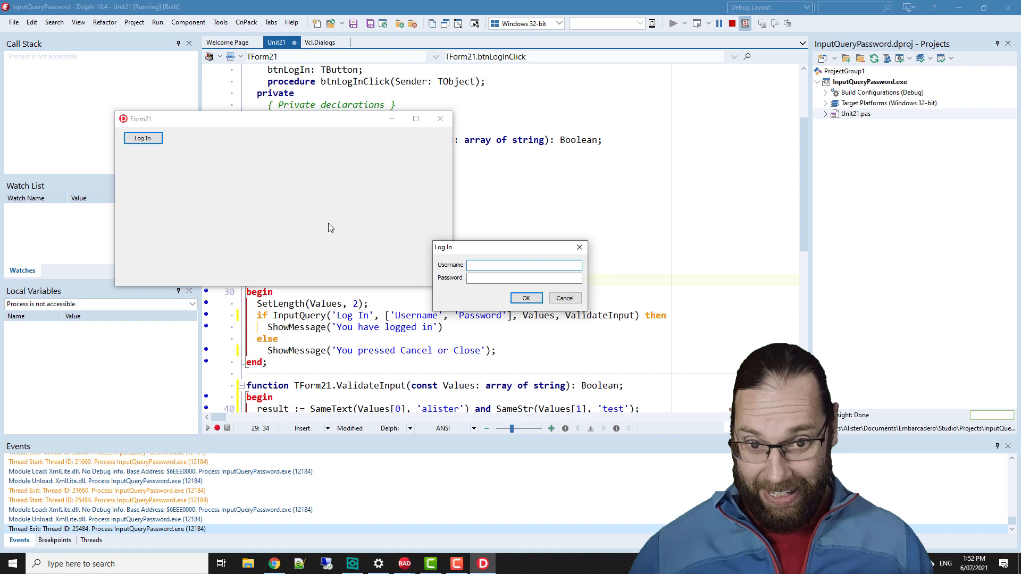
{"action": "type", "text": "trest"}
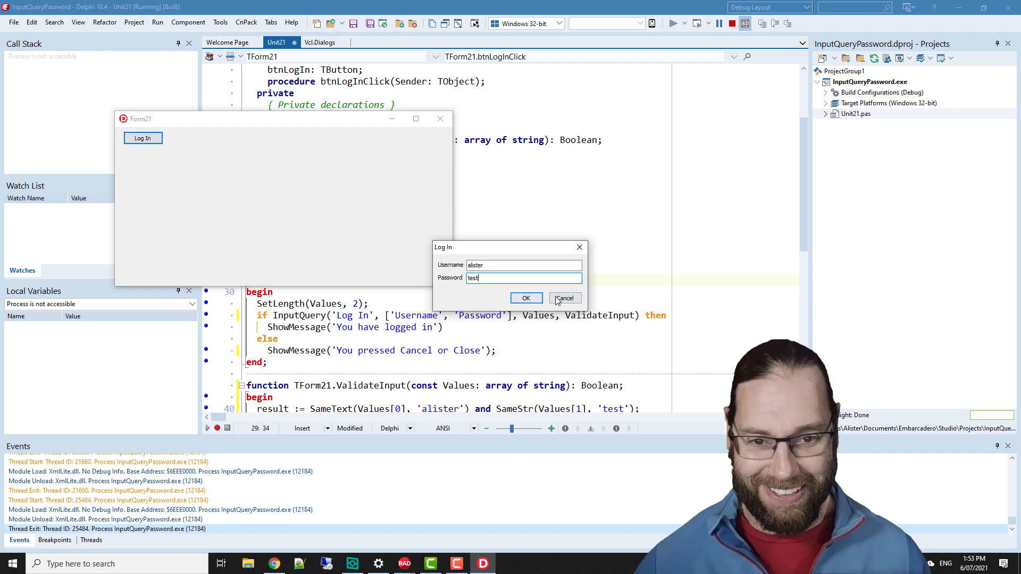
{"action": "left_click", "coordinate": [564, 298]}
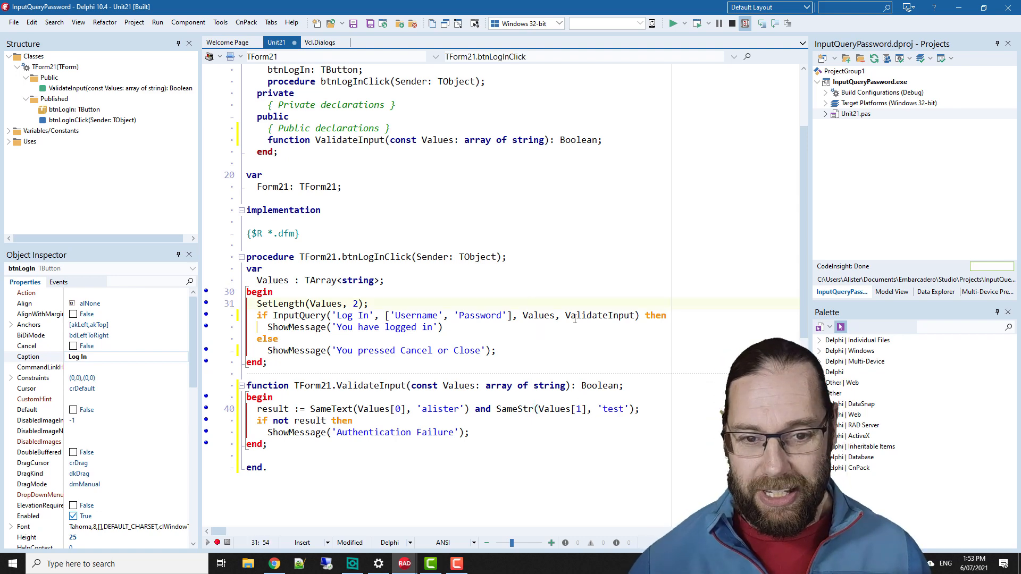
Browse Vcl.Dialogs' InputQuery source to GetPasswordChar and the Edit.PasswordChar assignment
{"action": "double_click", "coordinate": [600, 315]}
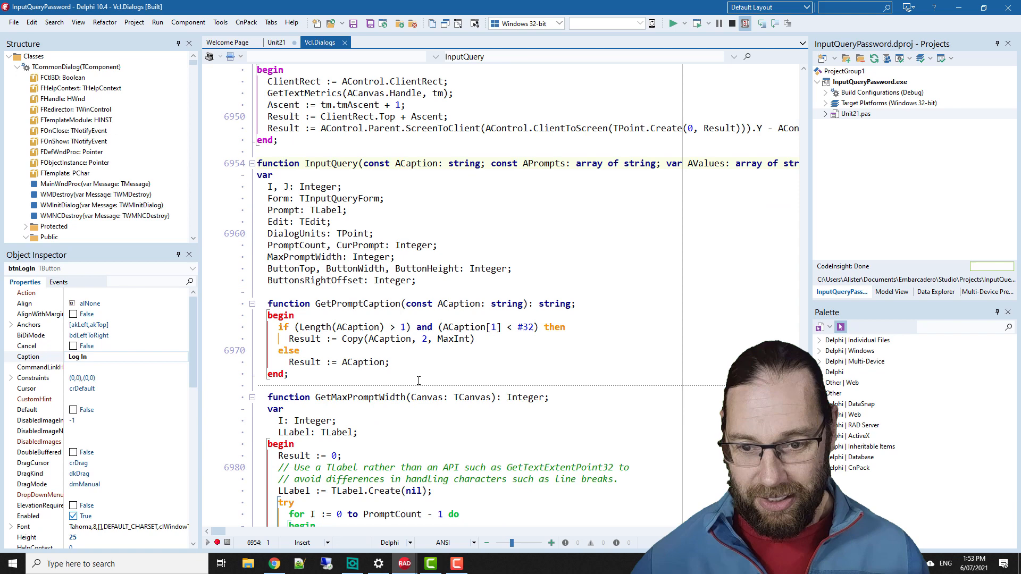
{"action": "scroll", "scroll_direction": "down", "scroll_amount": 3}
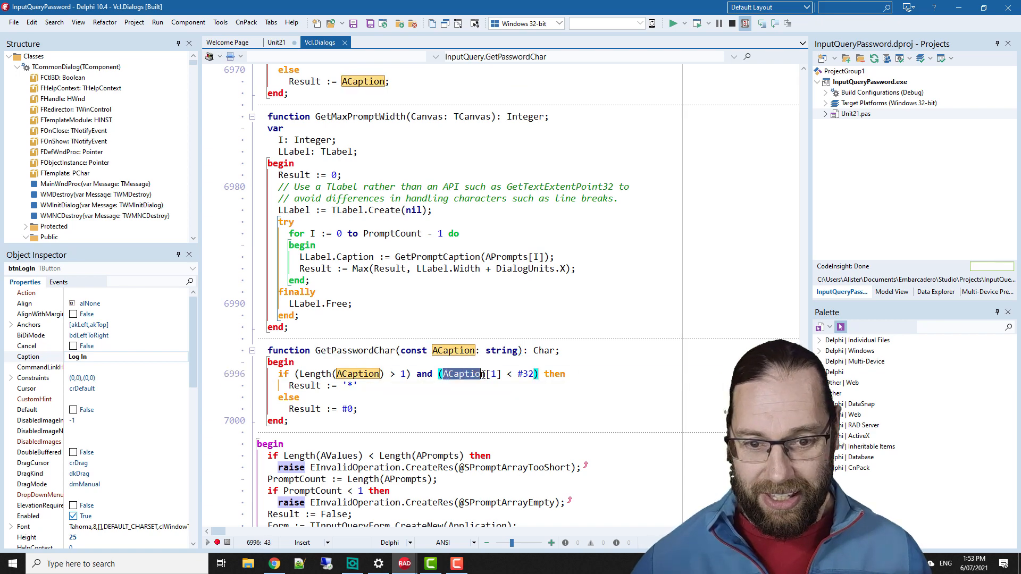
{"action": "left_click", "coordinate": [469, 374]}
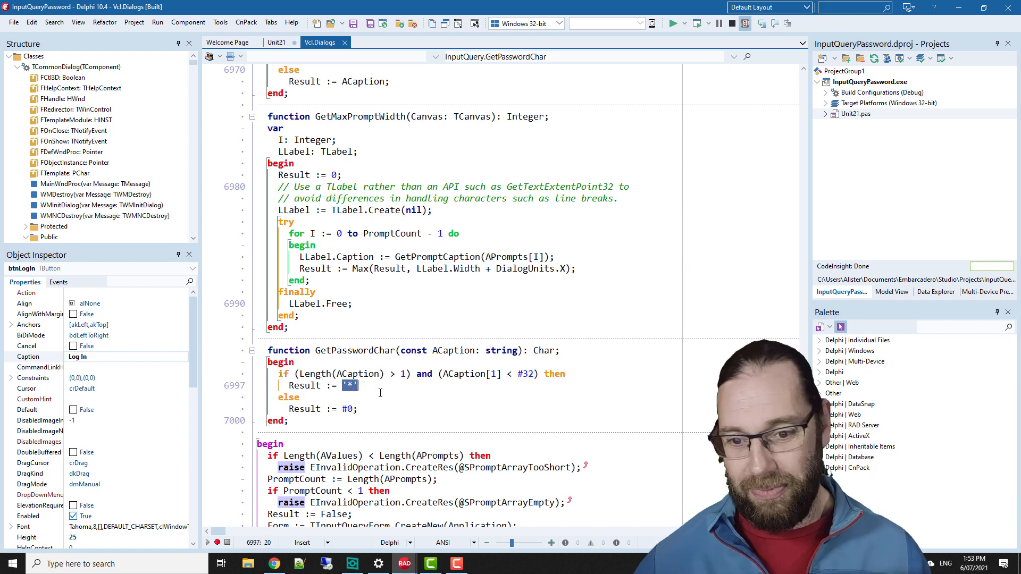
{"action": "scroll", "scroll_direction": "down", "scroll_amount": 3}
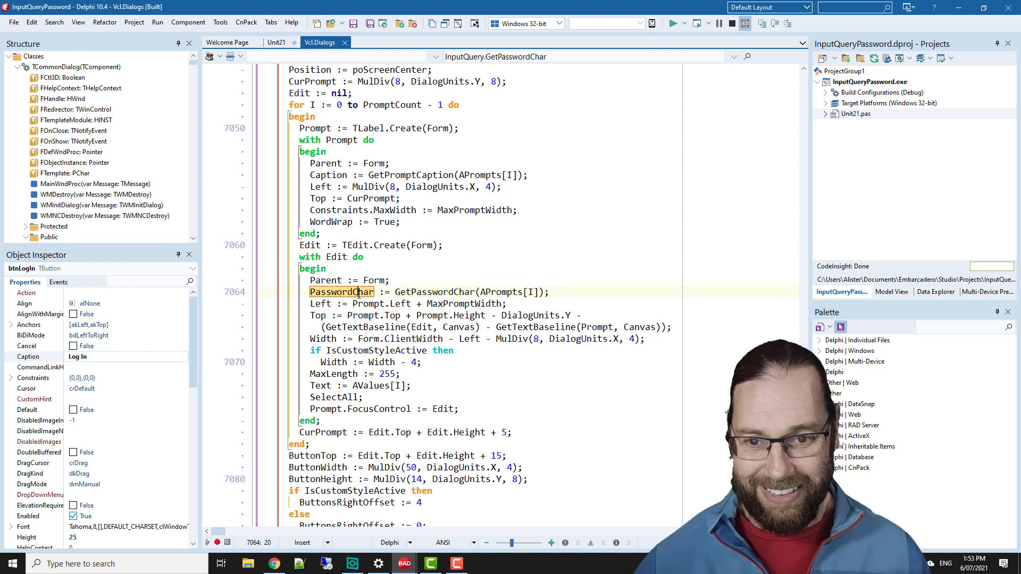
{"action": "scroll", "scroll_direction": "down", "scroll_amount": 3}
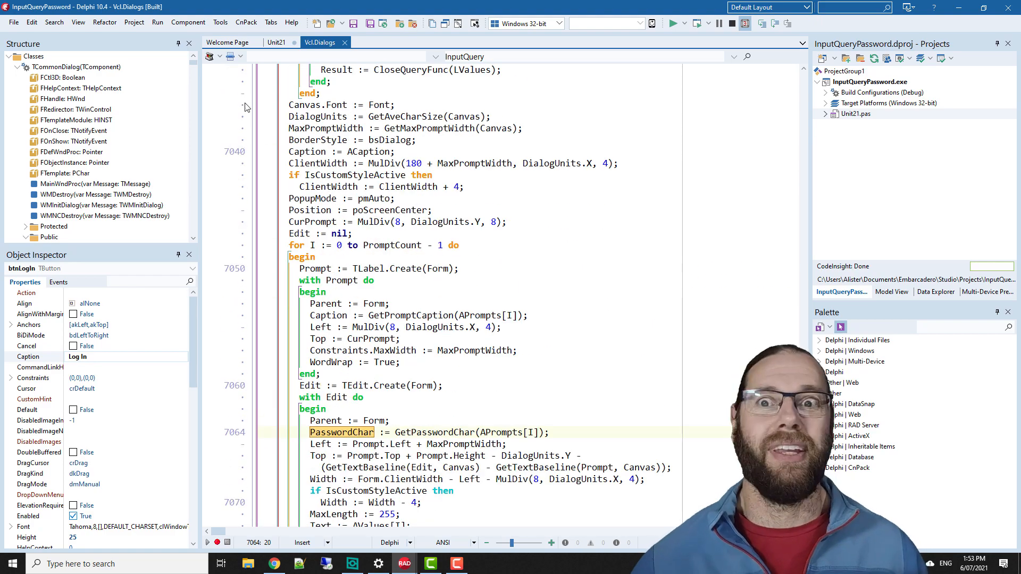
{"action": "left_click", "coordinate": [277, 41]}
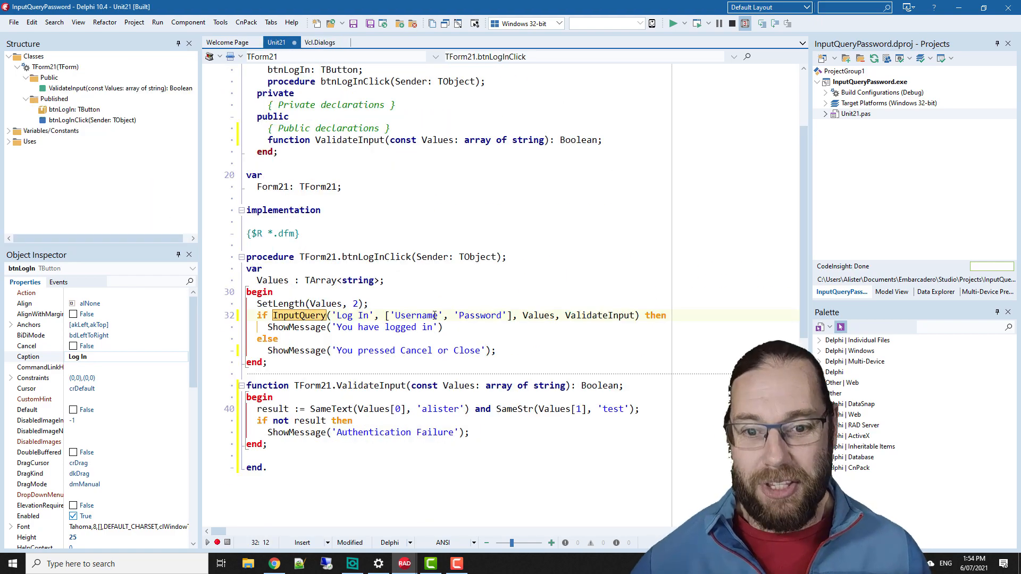
{"action": "type", "text": "#"}
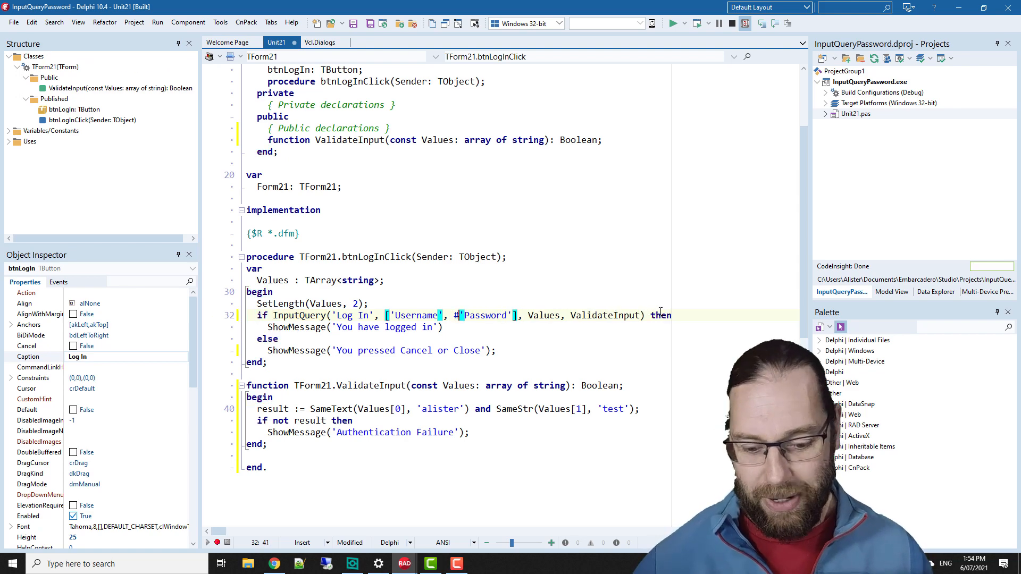
{"action": "type", "text": "1"}
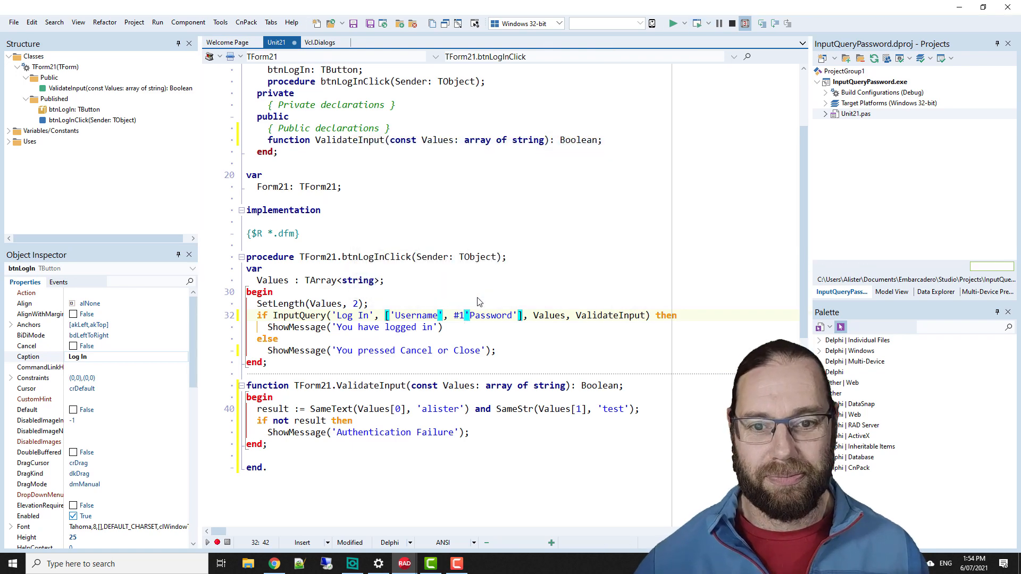
{"action": "left_click", "coordinate": [673, 22]}
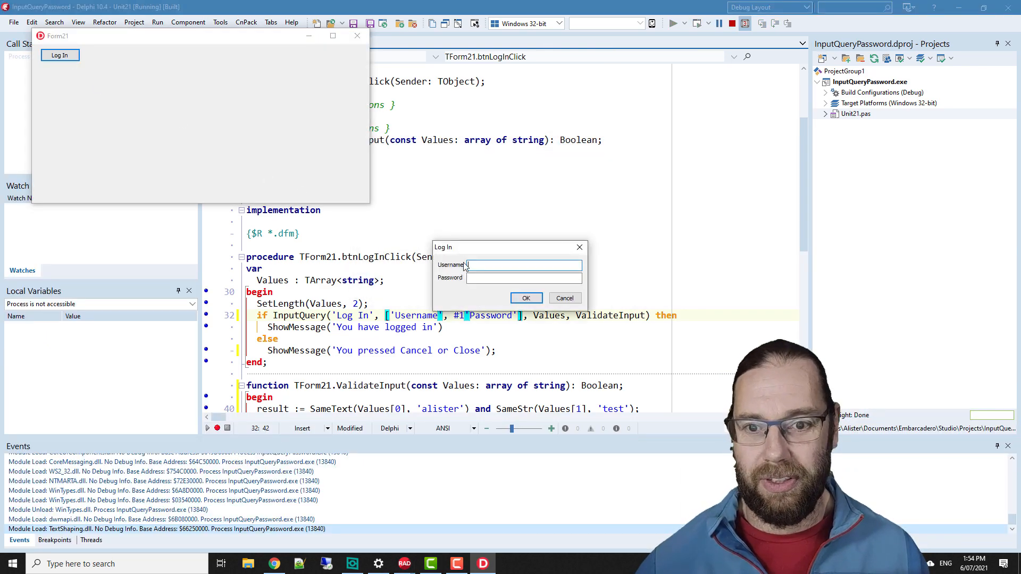
{"action": "type", "text": "alister"}
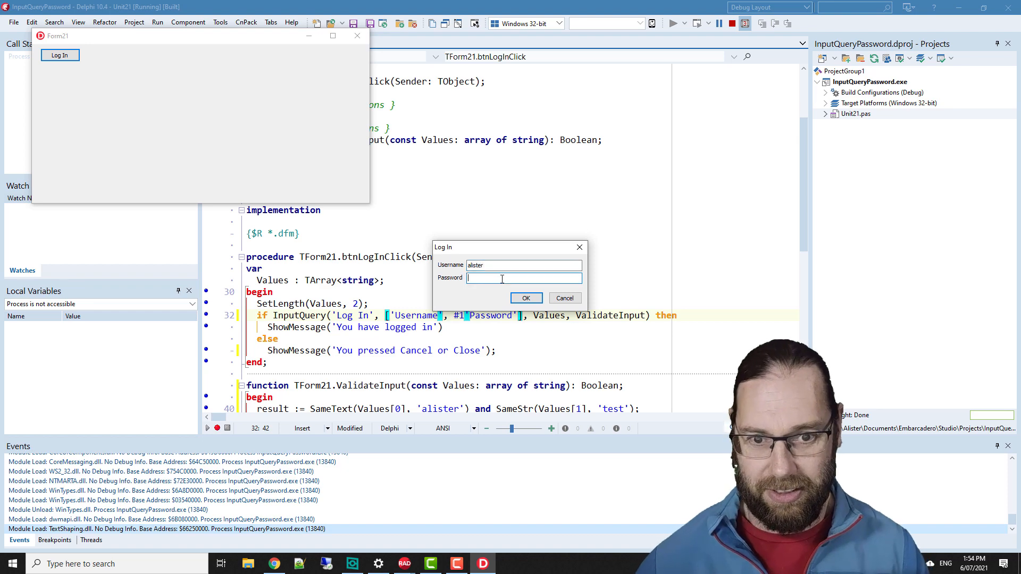
{"action": "left_click", "coordinate": [526, 298]}
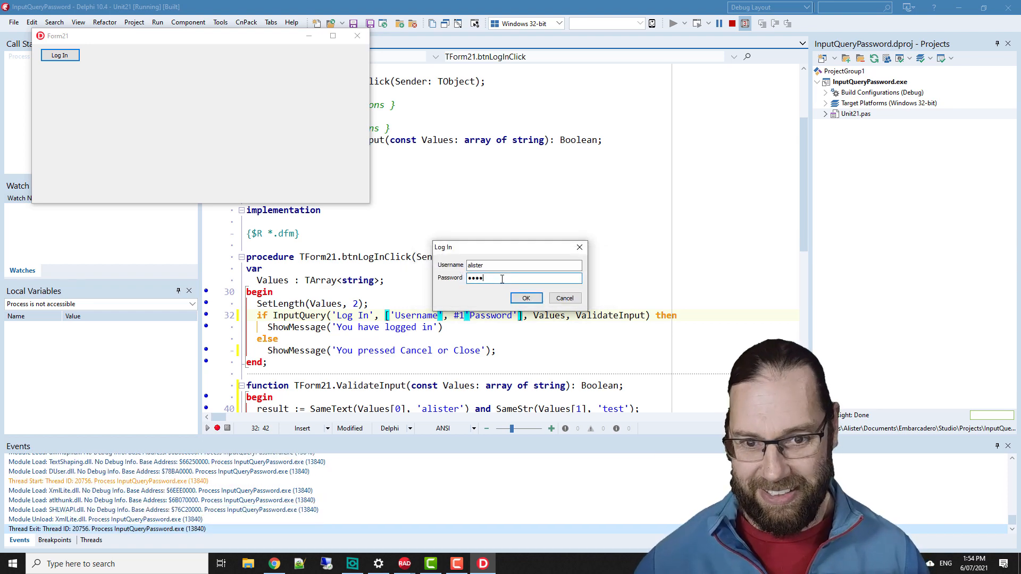
{"action": "left_click", "coordinate": [525, 298]}
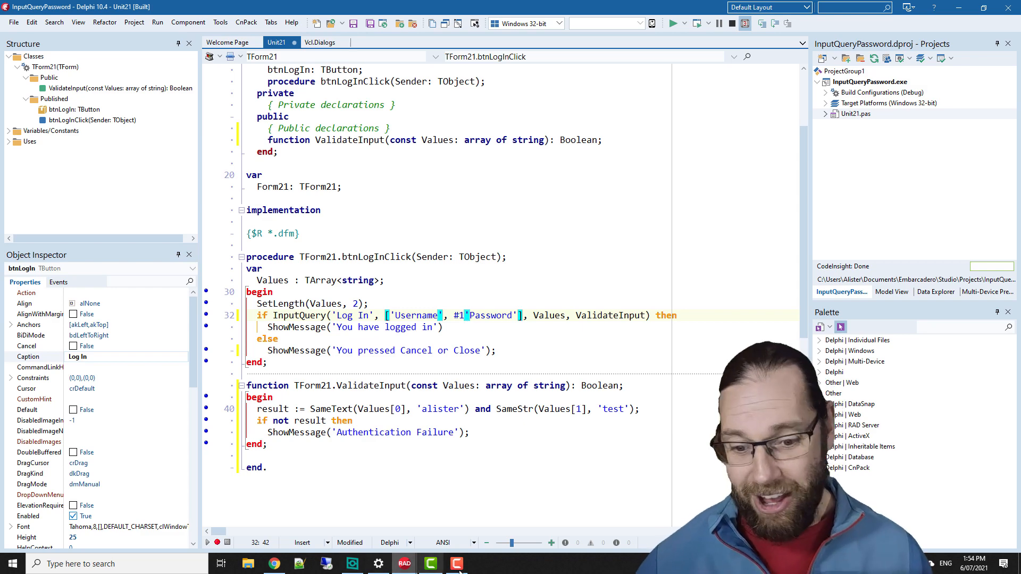
{"action": "mouse_move", "coordinate": [299, 563]}
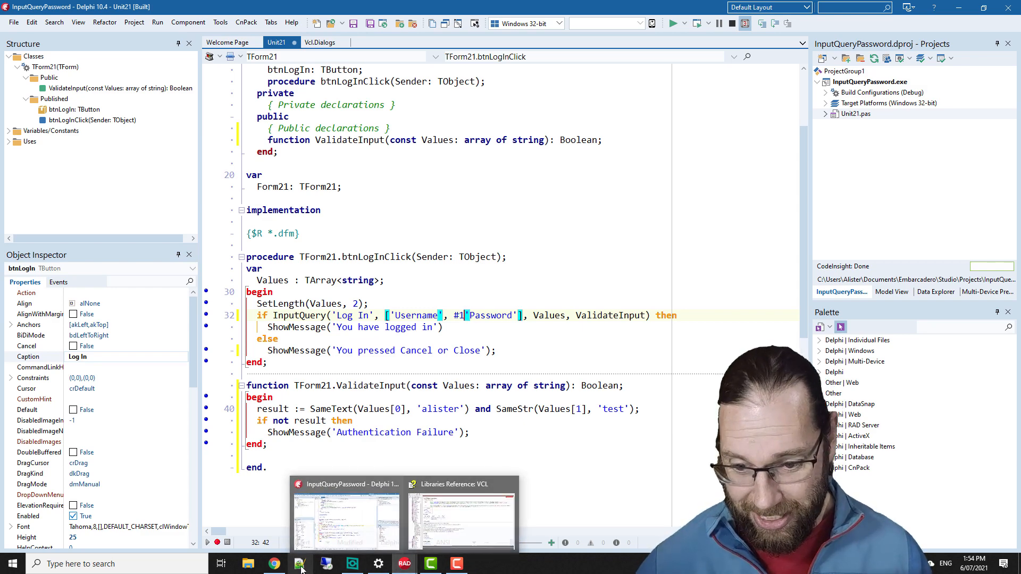
{"action": "key", "text": "f1"}
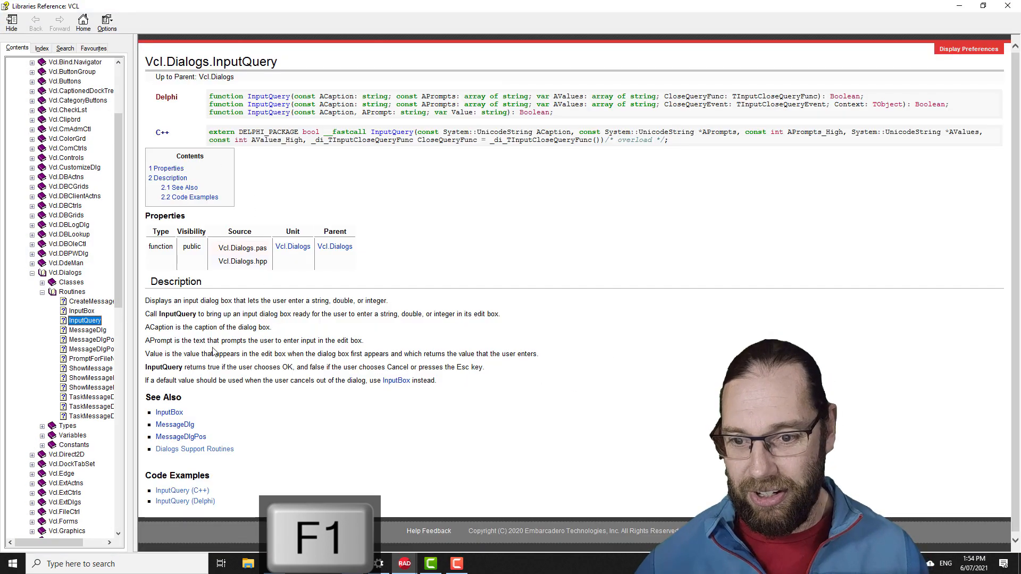
{"action": "triple_click", "coordinate": [254, 341]}
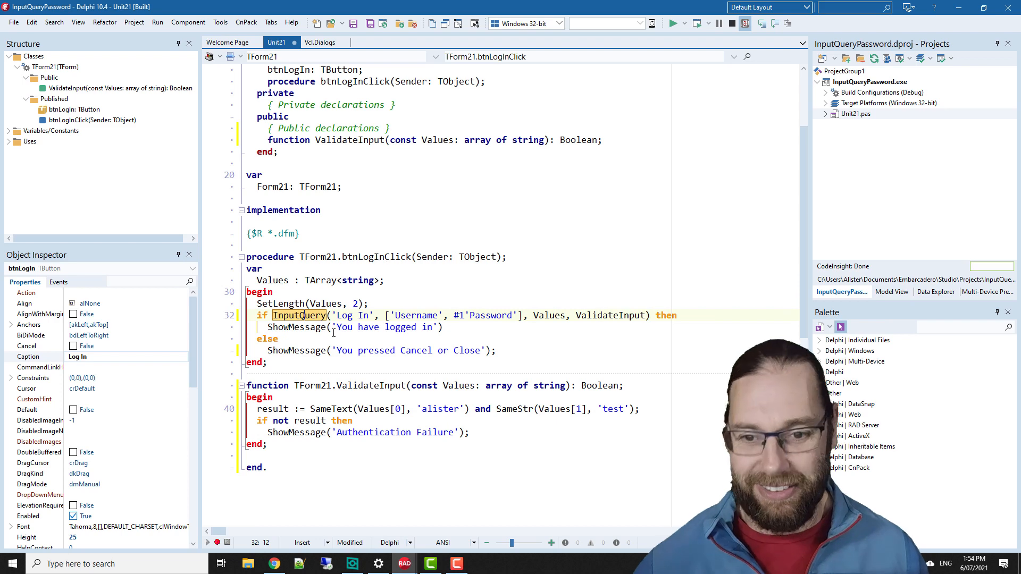
Set the Password prompt prefix to #32, run, and cancel the Log In dialog
{"action": "left_click", "coordinate": [525, 314]}
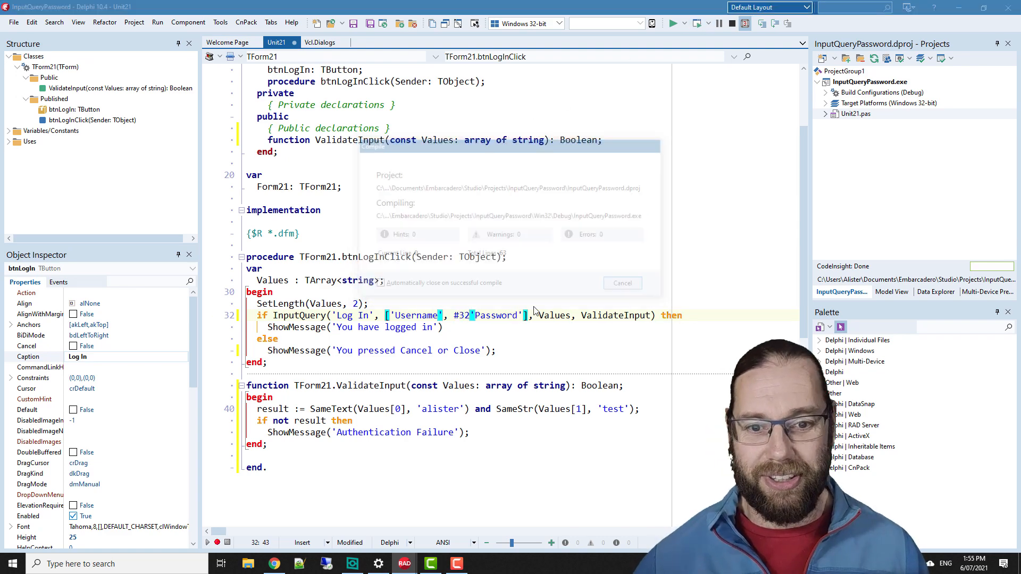
{"action": "left_click", "coordinate": [674, 22]}
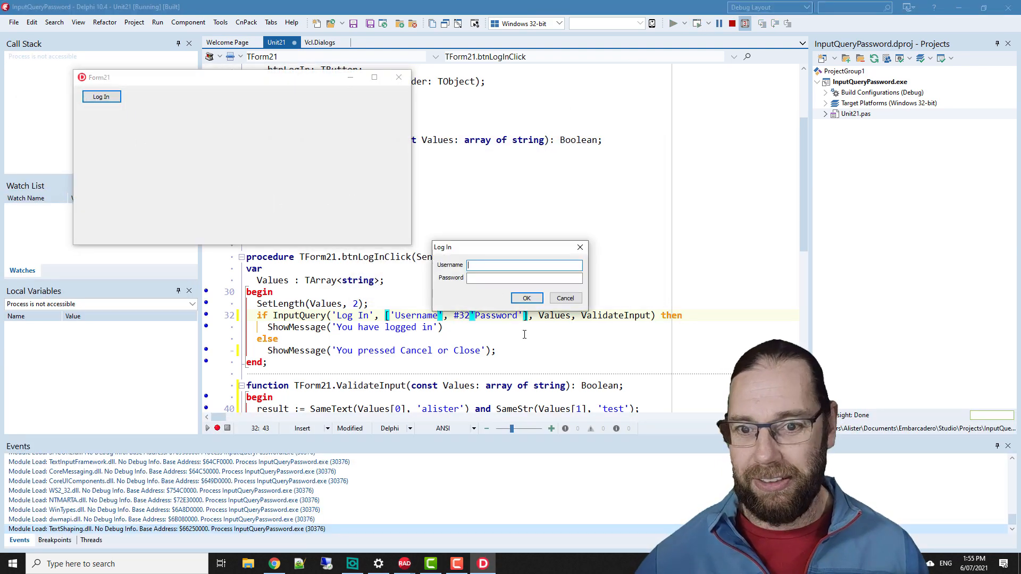
{"action": "type", "text": "ds"}
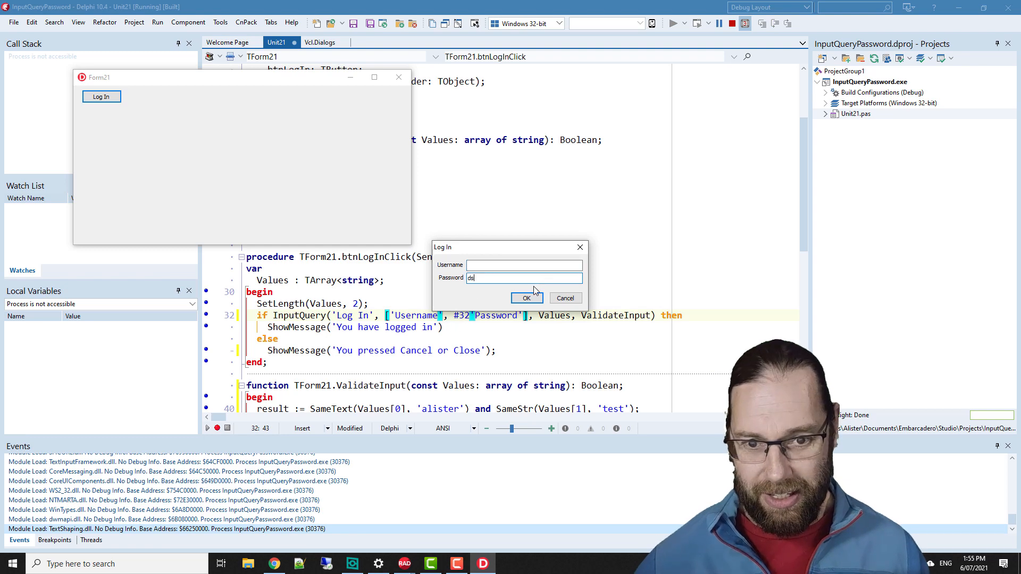
{"action": "left_click", "coordinate": [564, 297]}
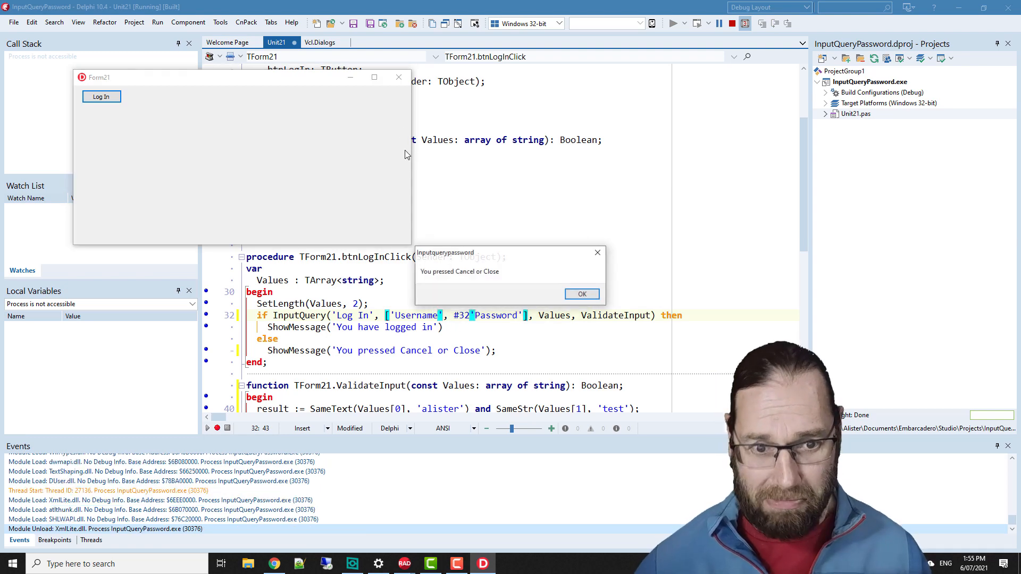
{"action": "left_click", "coordinate": [580, 293]}
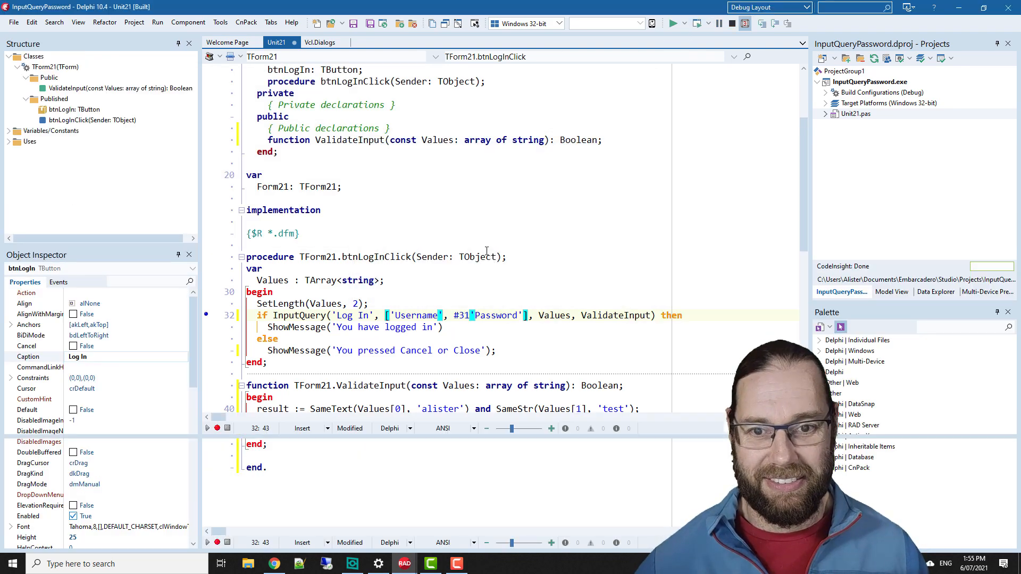
Try #31 as the prefix, run and cancel again, then remove the digits
{"action": "left_click", "coordinate": [672, 23]}
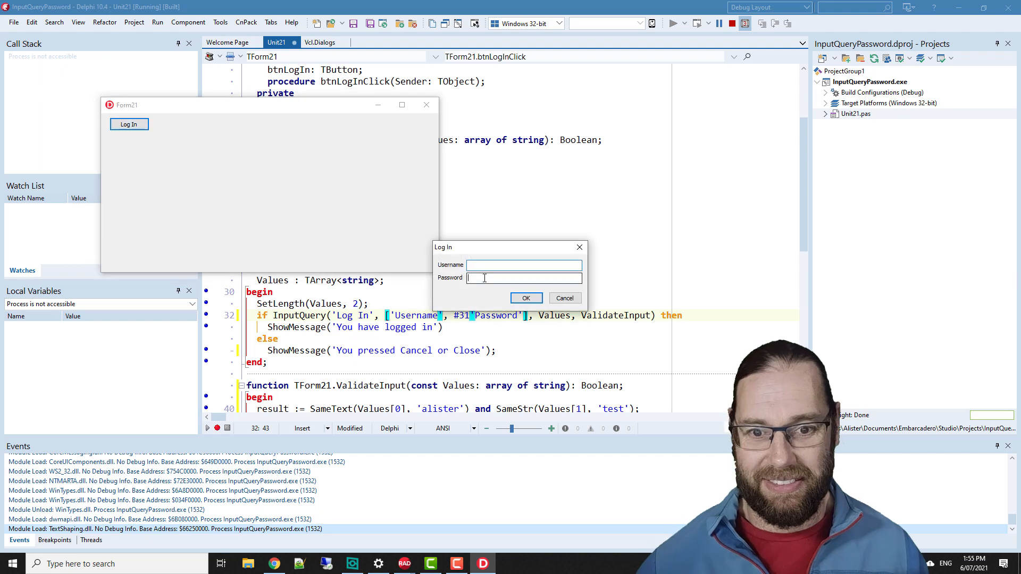
{"action": "left_click", "coordinate": [564, 298]}
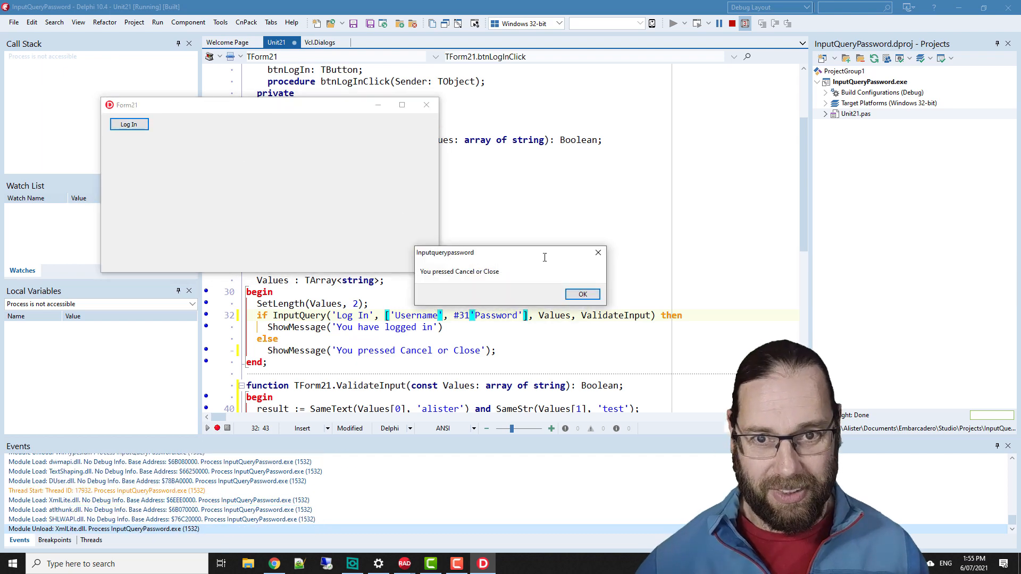
{"action": "left_click", "coordinate": [582, 293]}
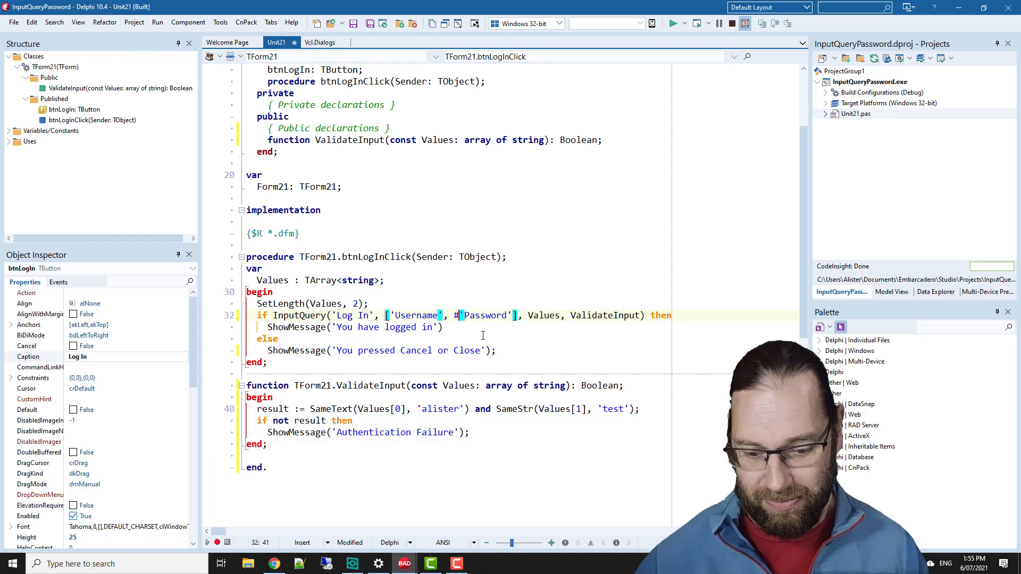
Make the prefix #0'Password', run the app, and check the masked Log In prompt
{"action": "type", "text": "0"}
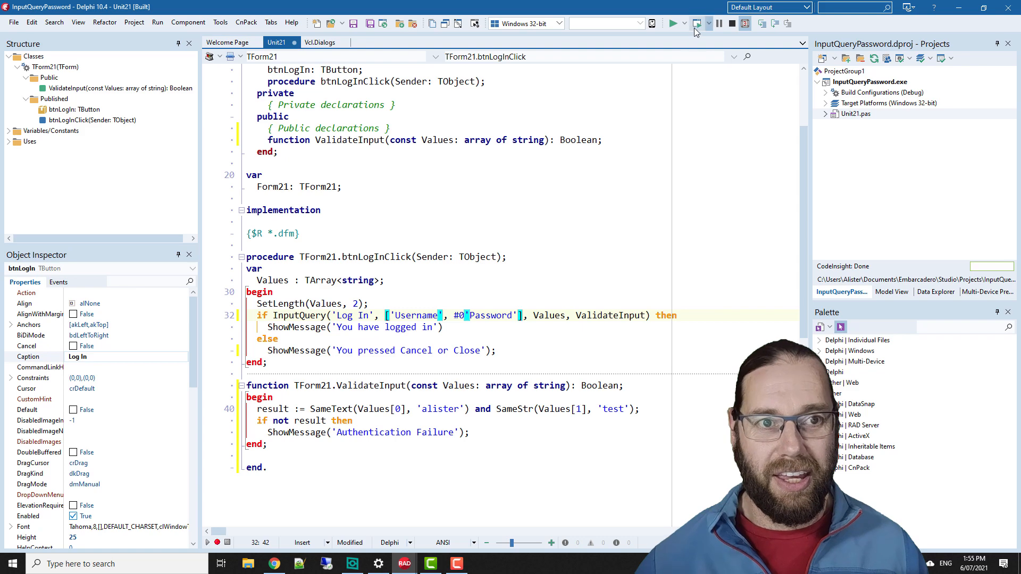
{"action": "left_click", "coordinate": [673, 23]}
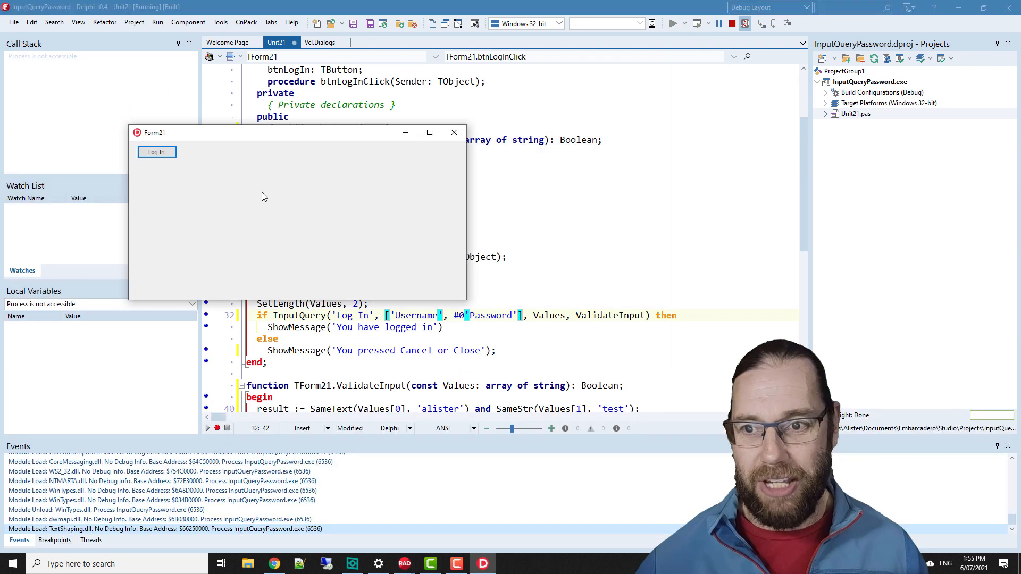
{"action": "left_click", "coordinate": [155, 152]}
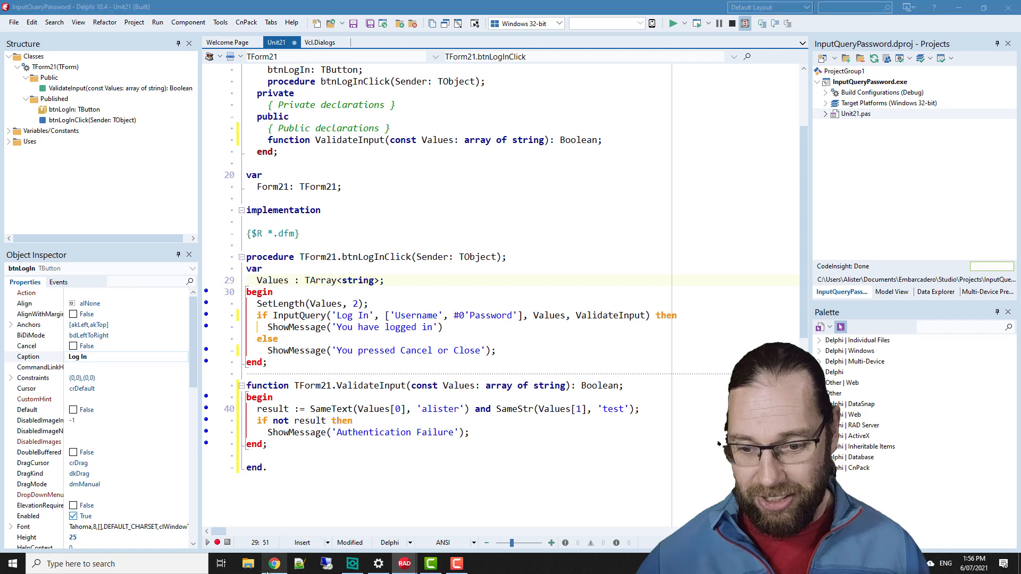
On learndelphi.tv, visit the Code Faster book, Premium Content, then the Megapack bundle page
{"action": "left_click", "coordinate": [273, 563]}
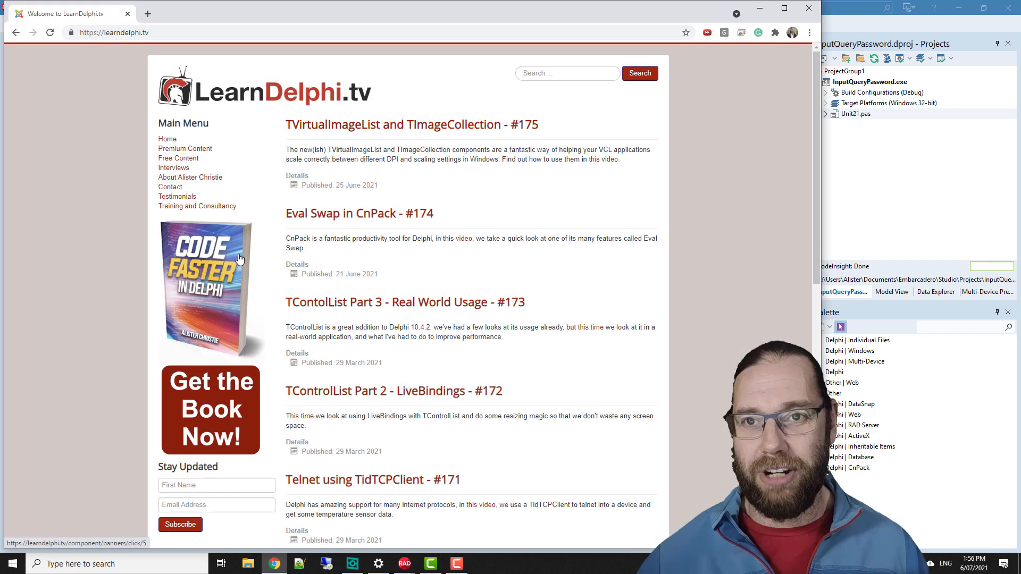
{"action": "left_click", "coordinate": [210, 288]}
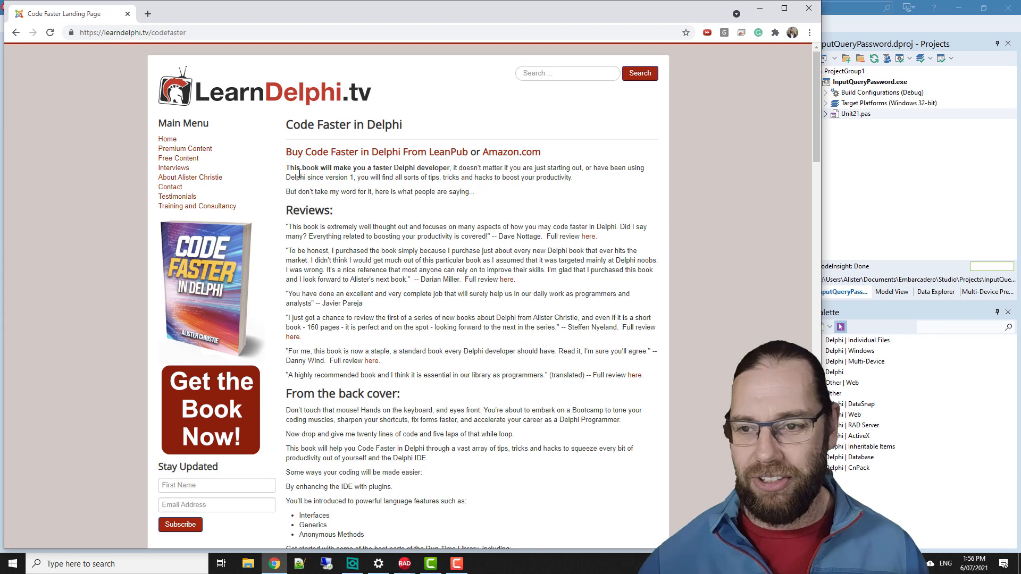
{"action": "mouse_move", "coordinate": [414, 269]}
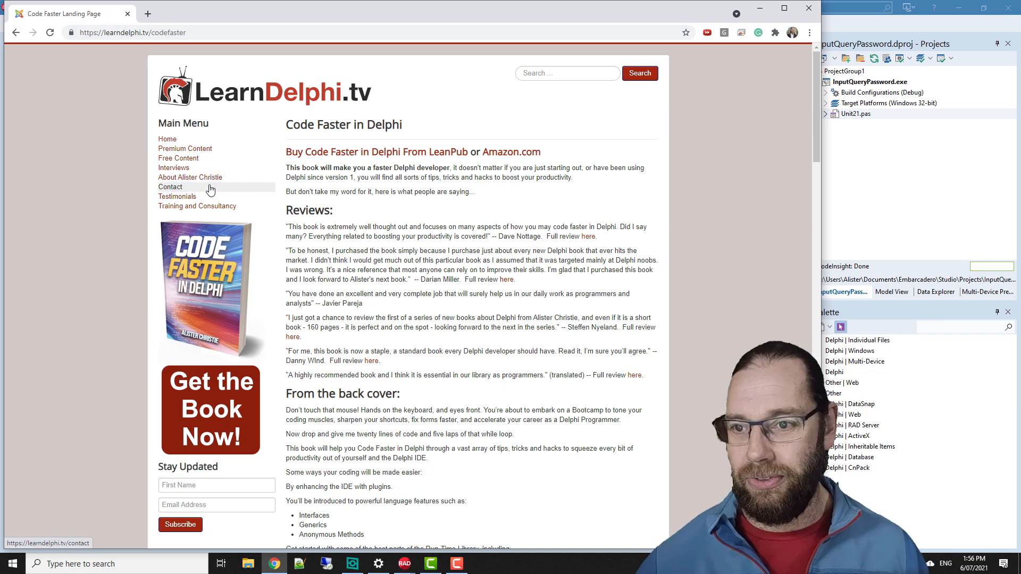
{"action": "left_click", "coordinate": [184, 149]}
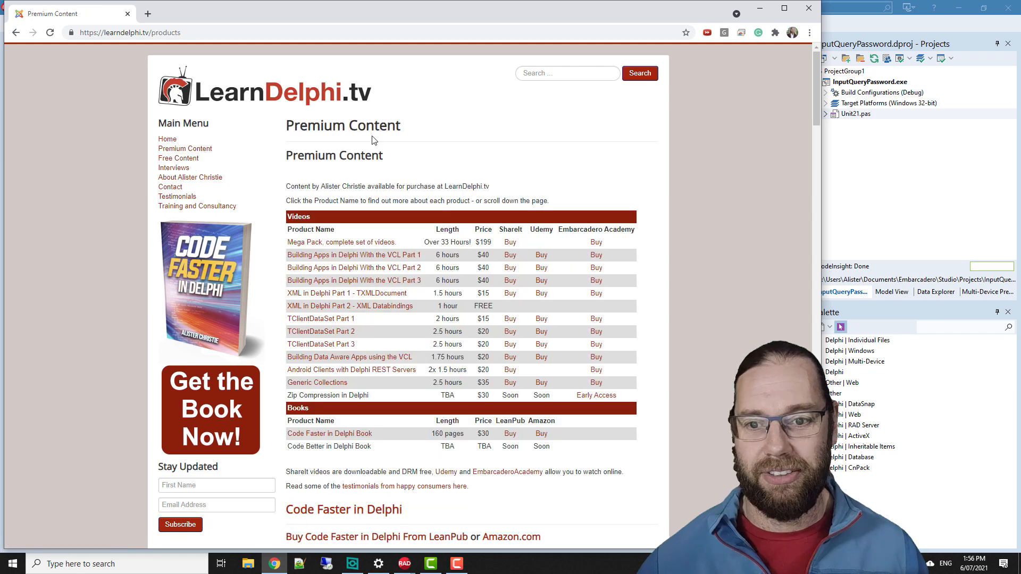
{"action": "left_click", "coordinate": [303, 242]}
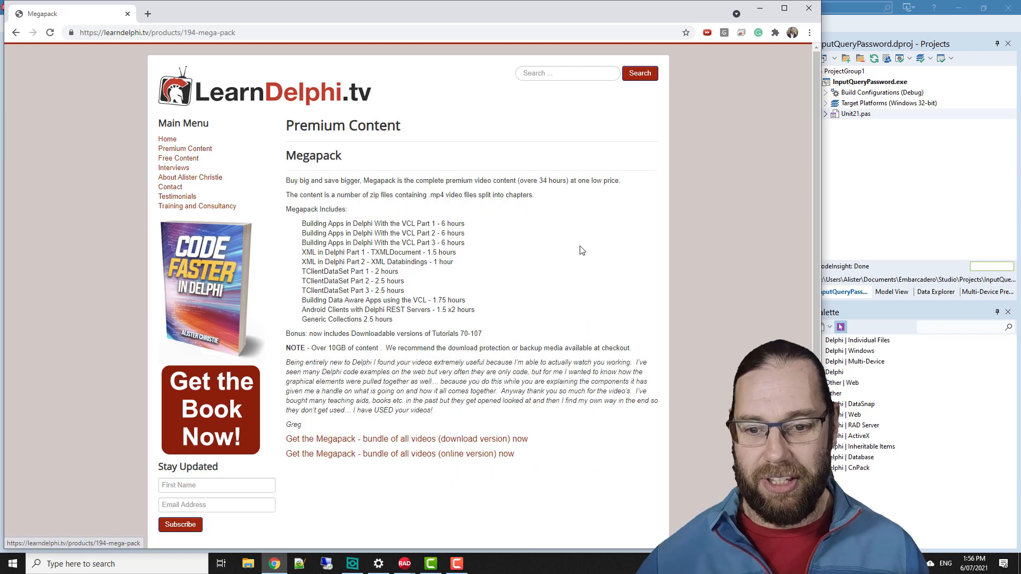